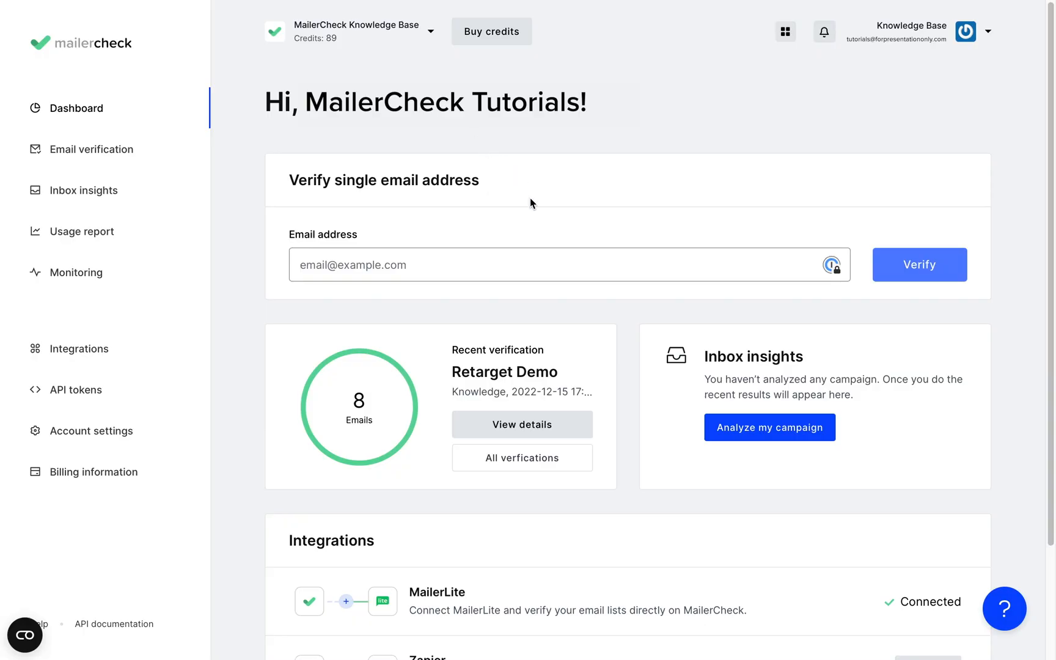
left_click(387, 265)
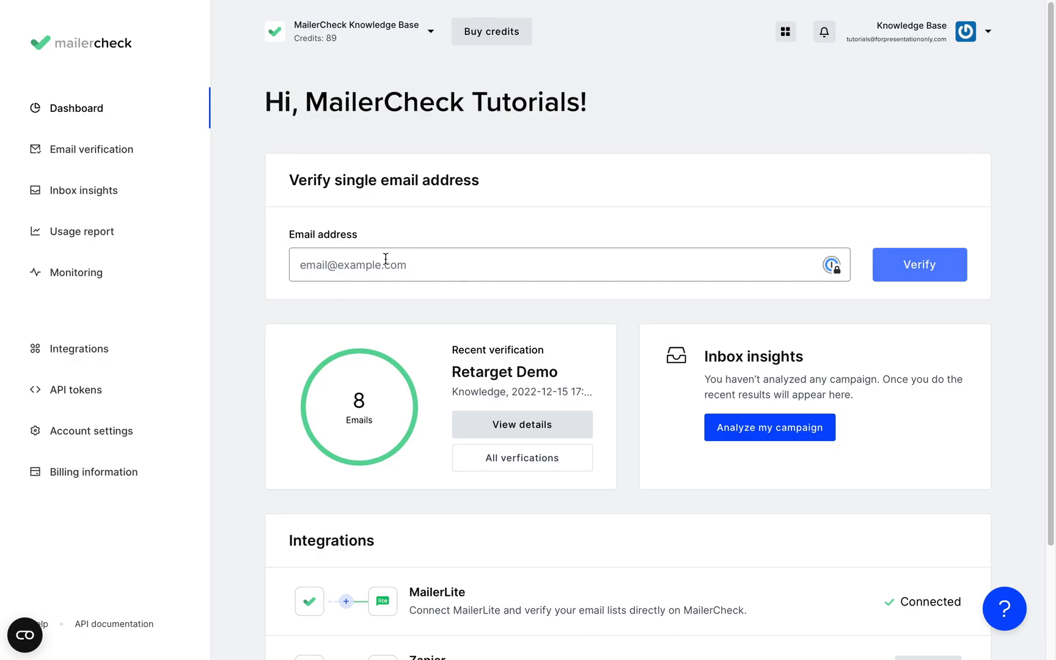
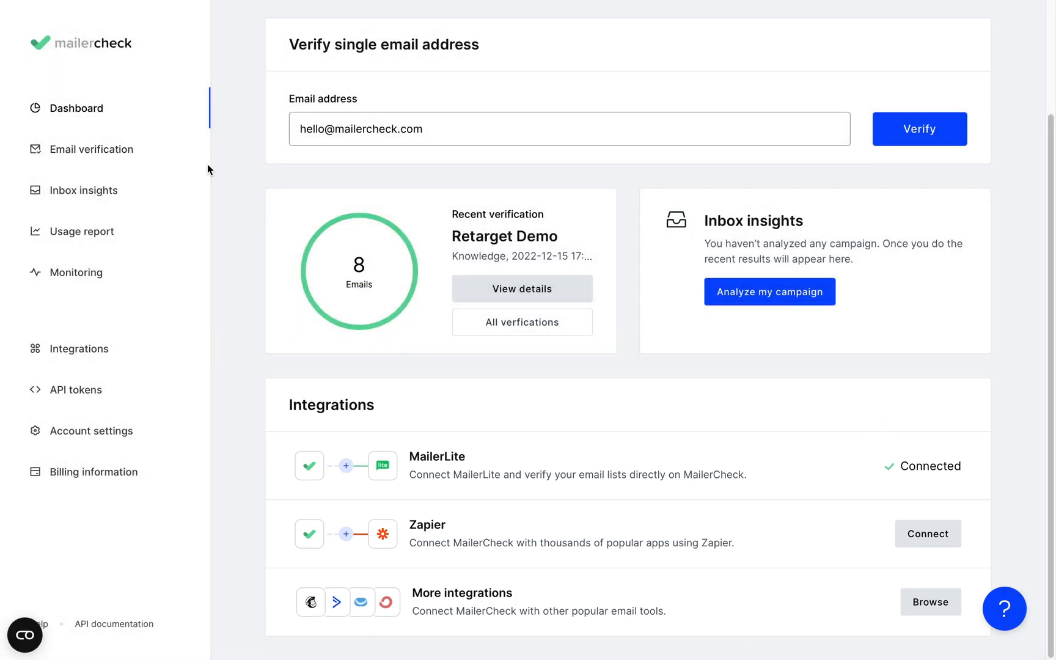
Verify a new list by uploading 11Contacts.csv from the computer and review the 11 valid results
left_click(90, 149)
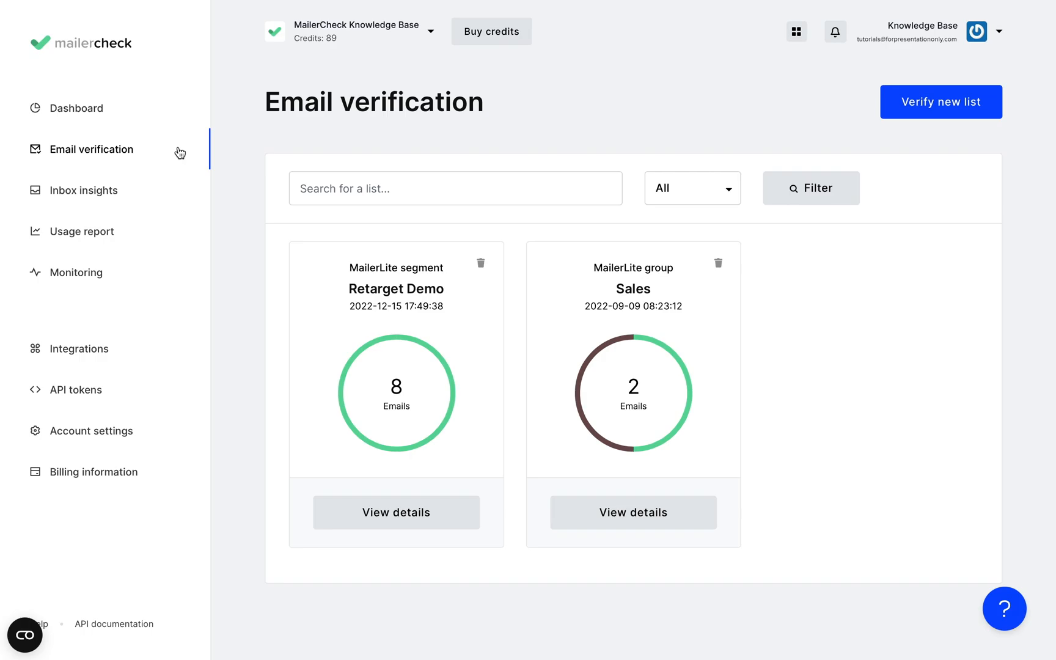
mouse_move(752, 79)
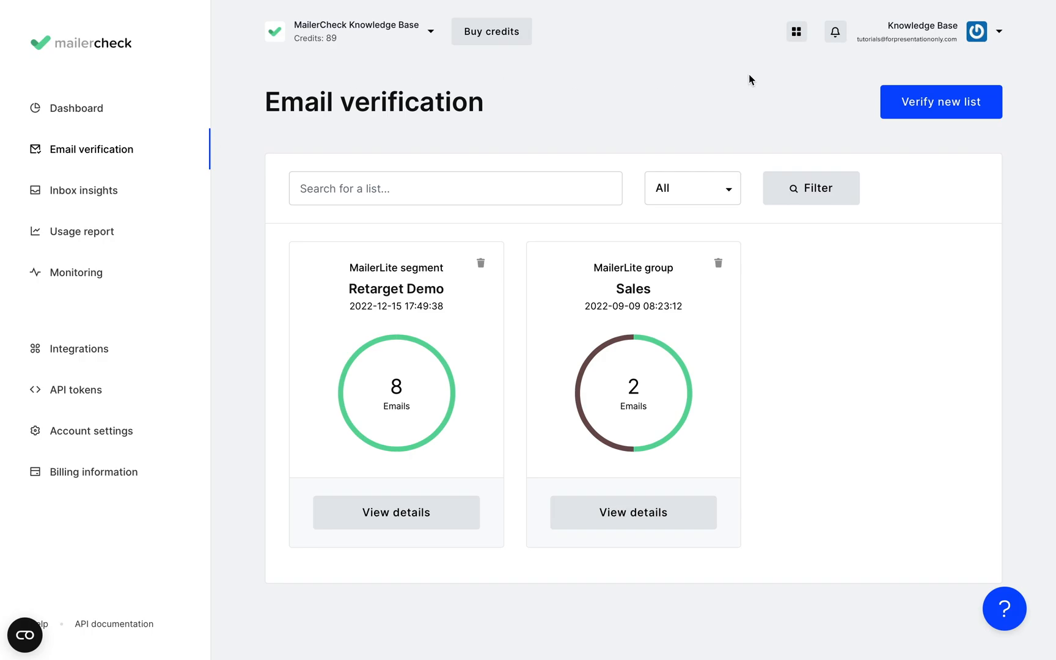
left_click(942, 101)
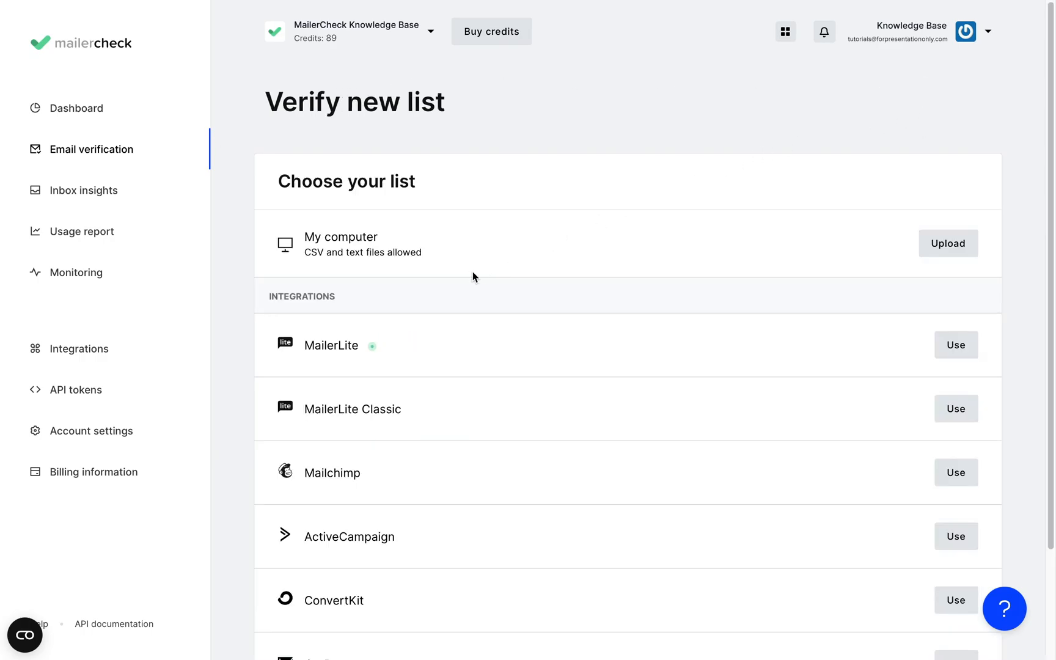
scroll("down", 3)
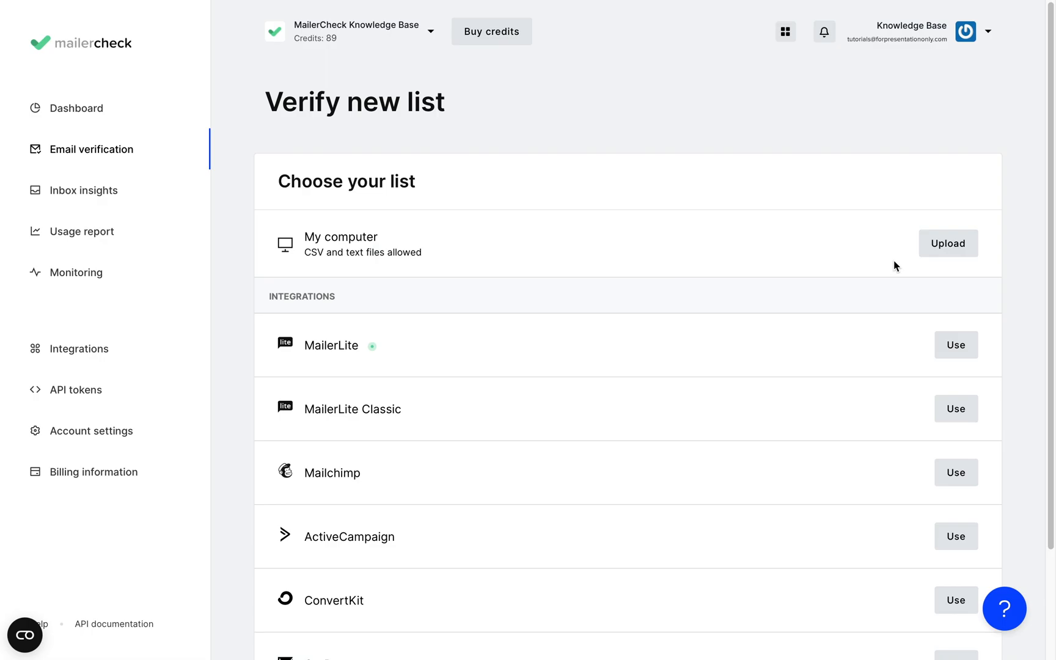
left_click(949, 243)
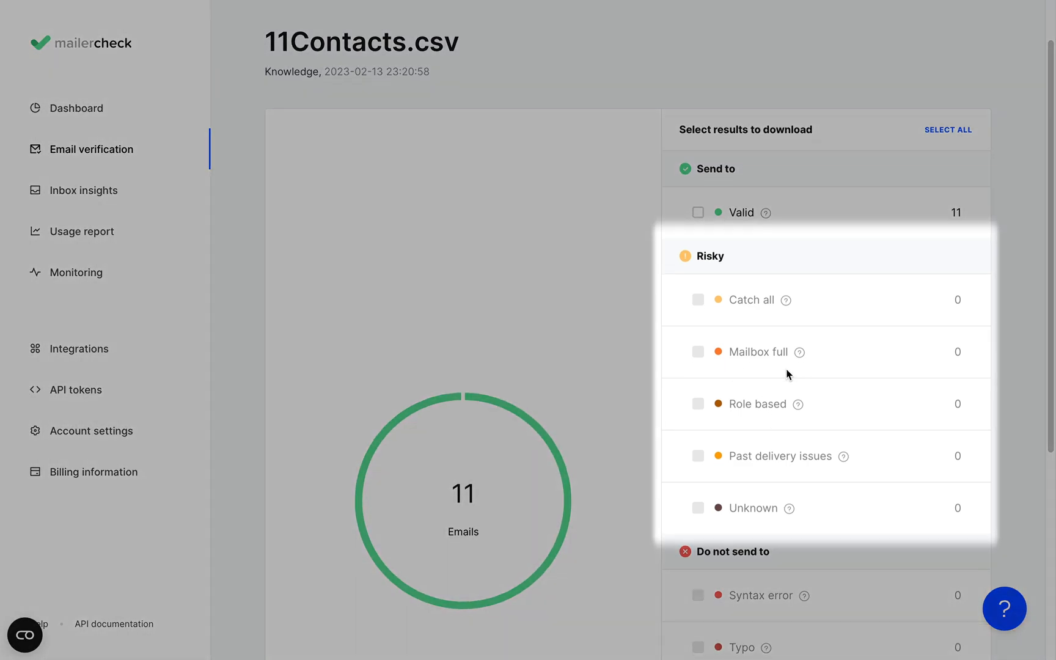
scroll("down", 3)
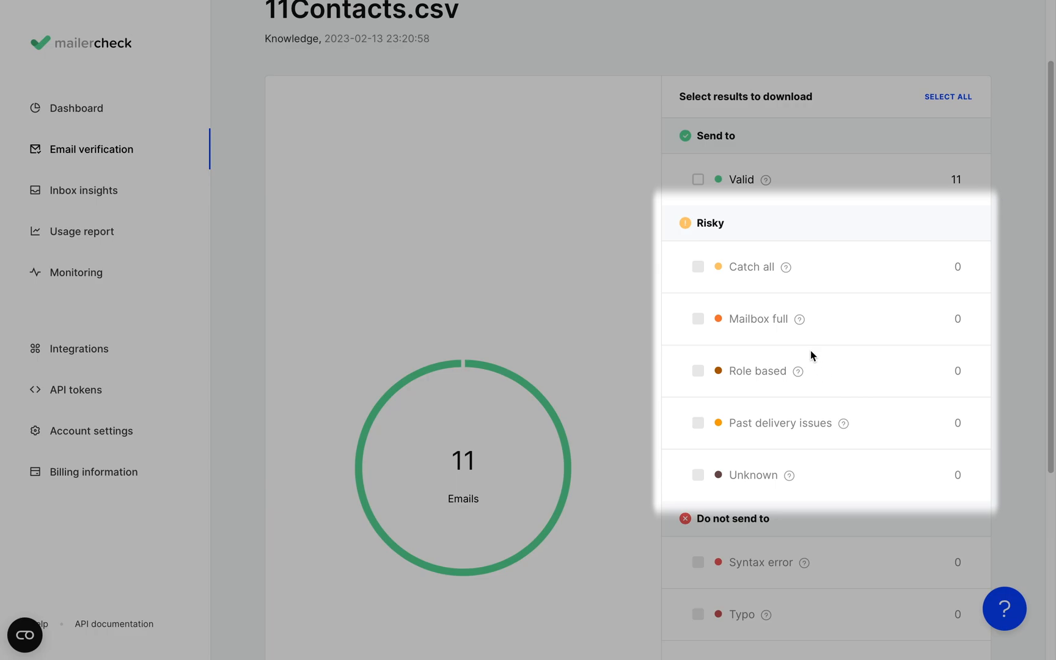
mouse_move(799, 372)
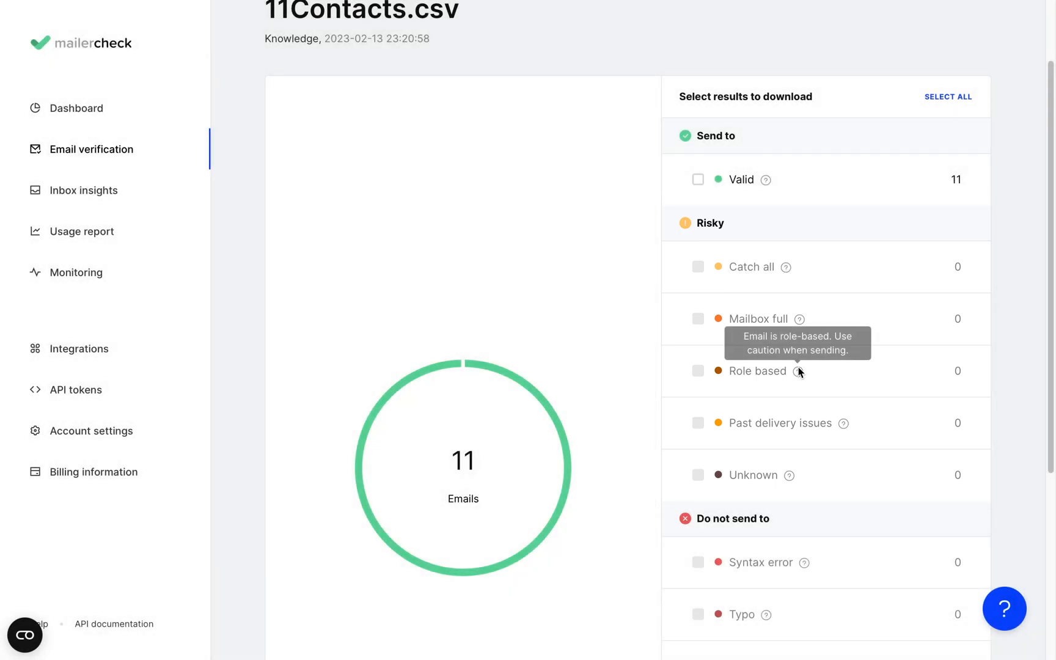
scroll("down", 3)
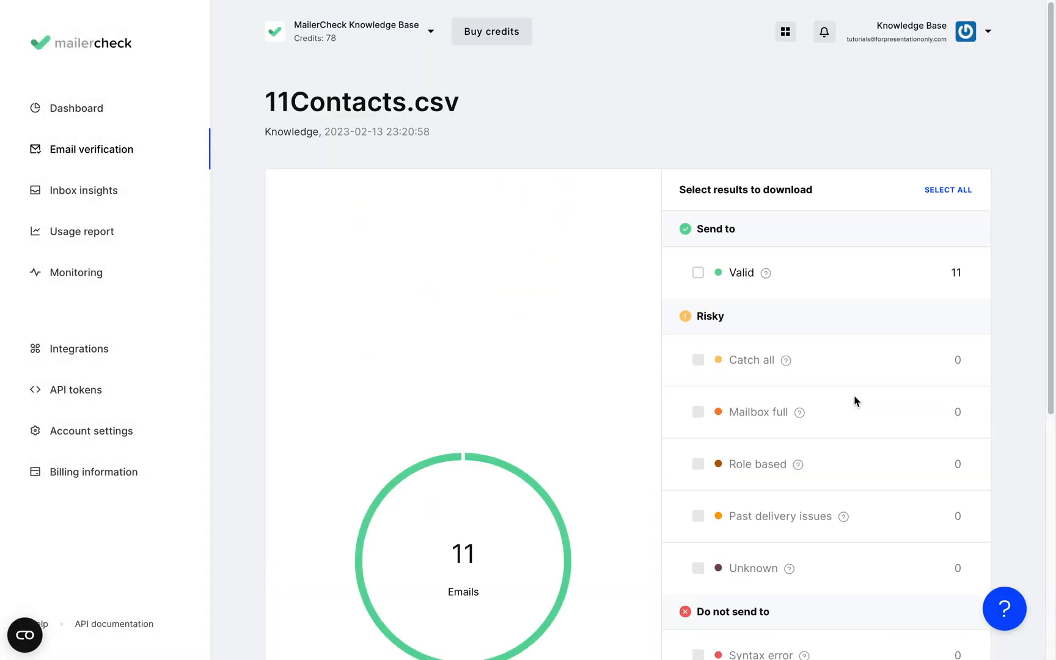
Reopen the 11Contacts.csv results from the verified lists overview, then go to Inbox insights
left_click(91, 150)
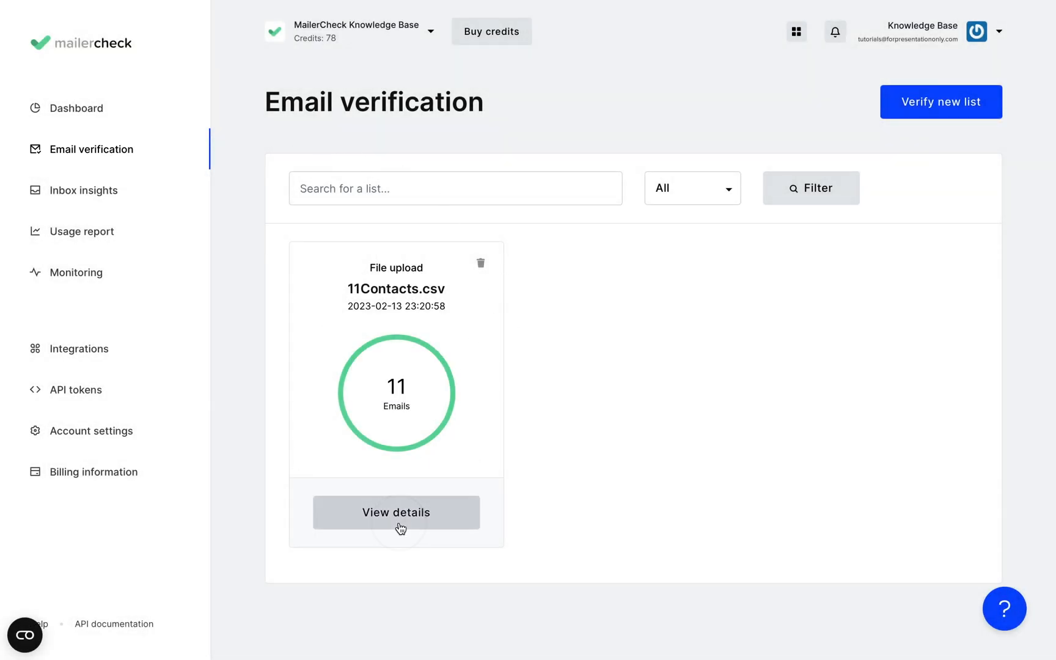
left_click(396, 513)
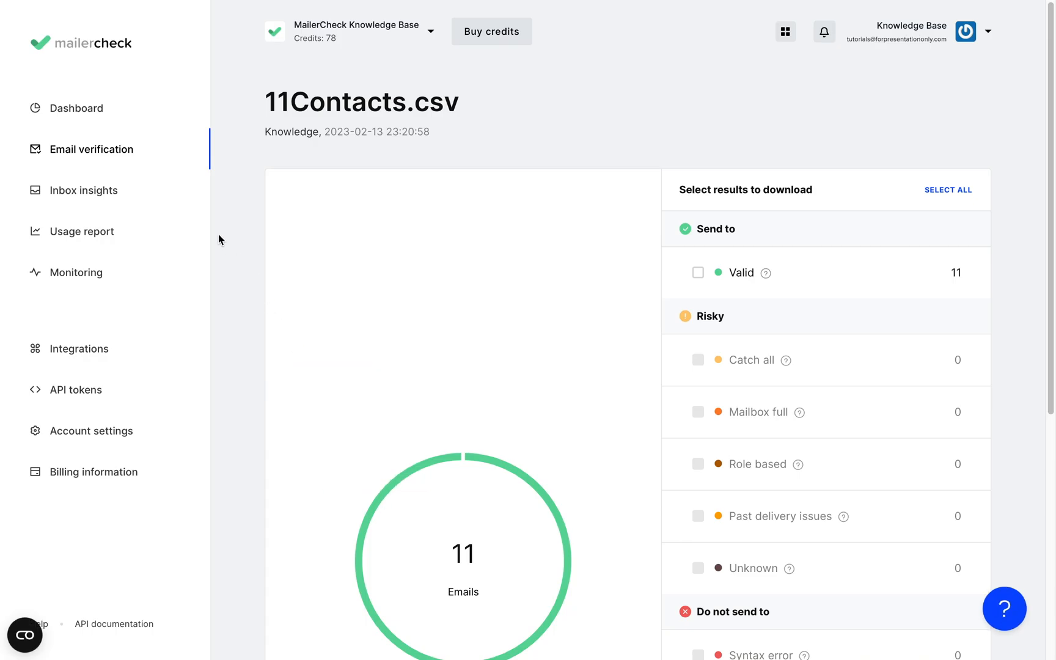
left_click(84, 191)
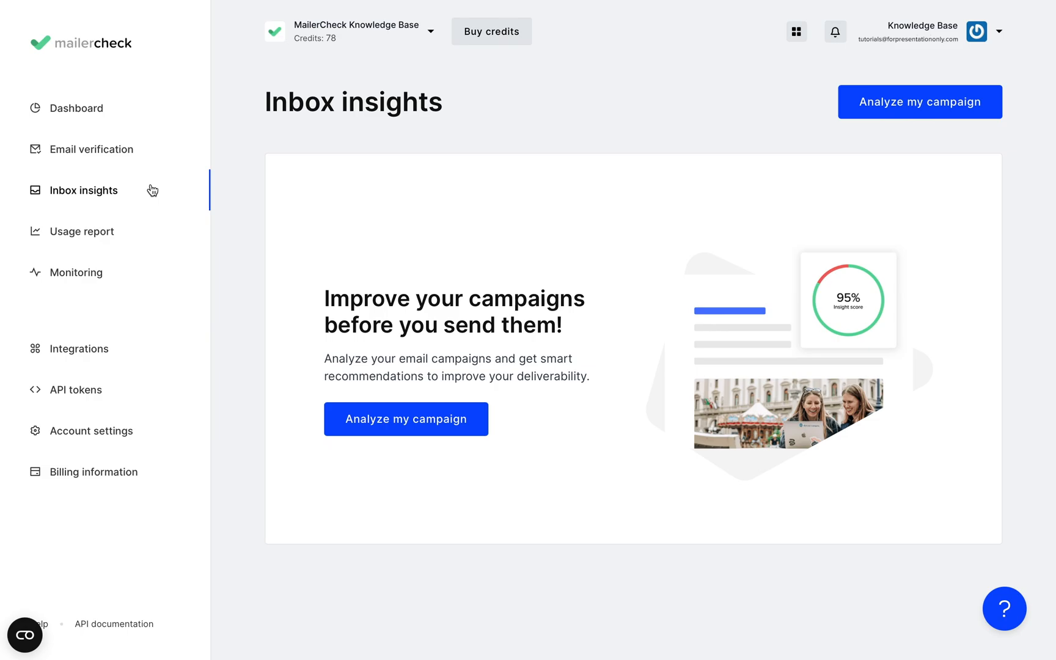
mouse_move(859, 115)
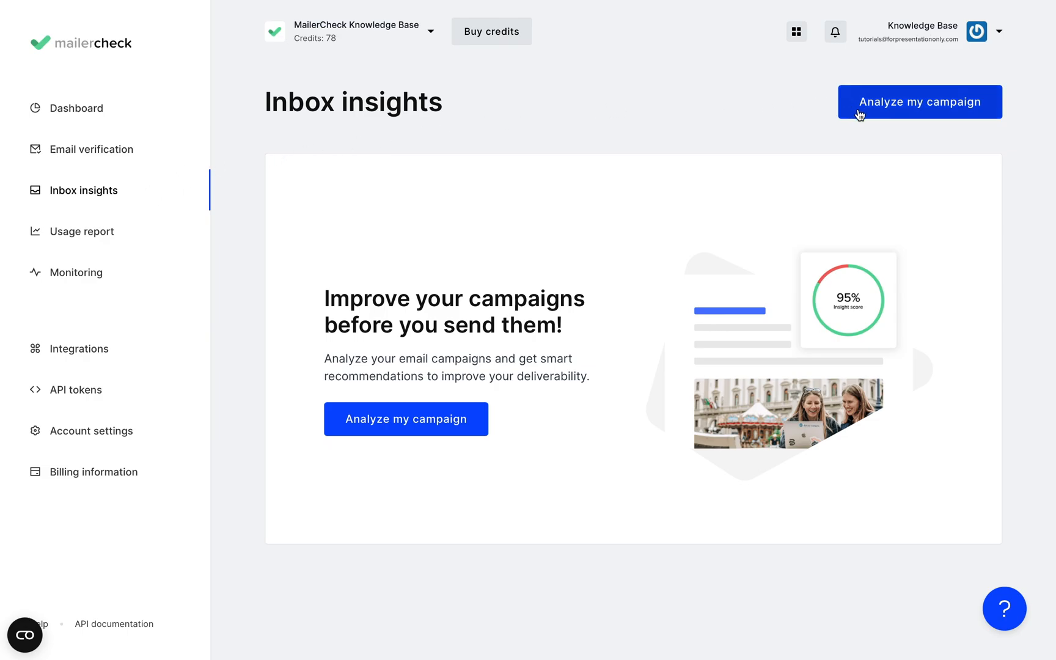
Start a campaign insights report, preview the Inbox placement providers, and leave only email insights selected
left_click(921, 102)
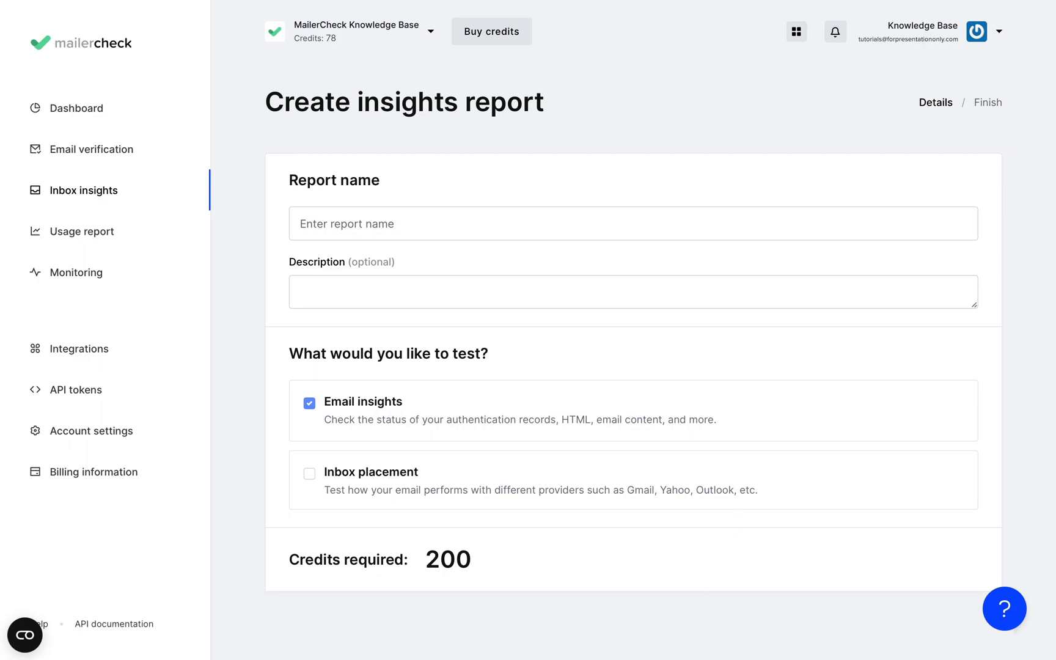
mouse_move(324, 554)
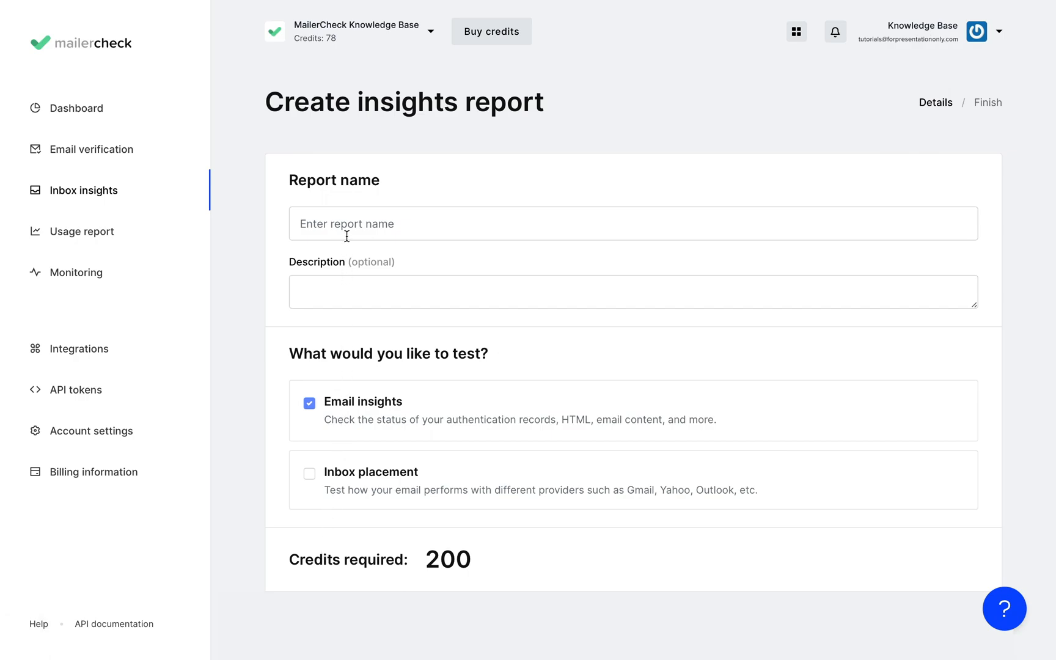
mouse_move(347, 322)
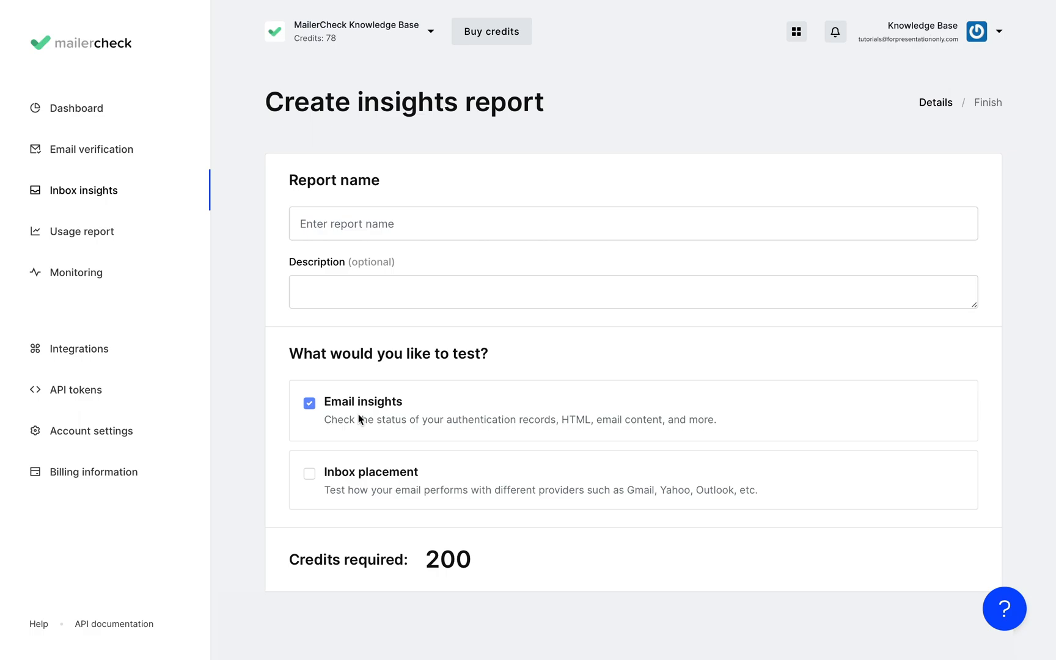
mouse_move(328, 464)
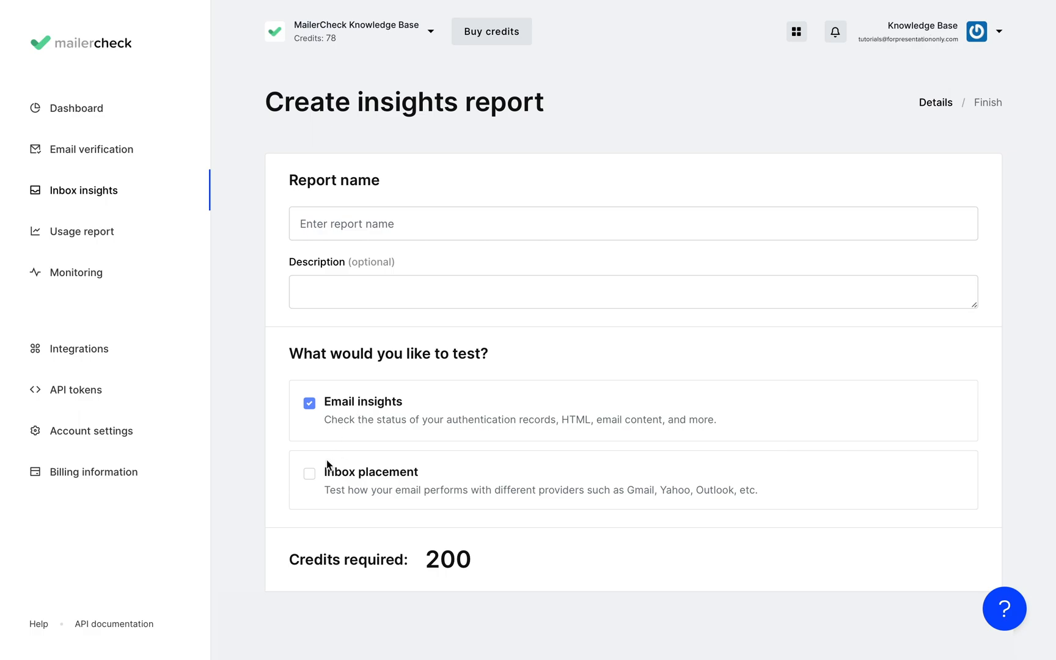
left_click(310, 475)
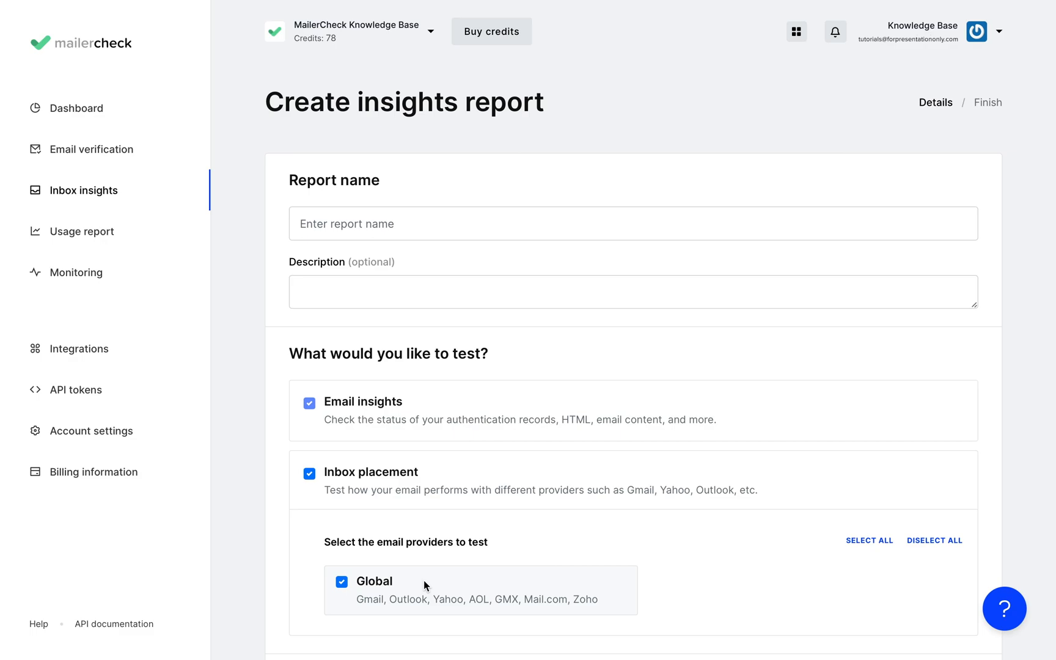
left_click(309, 472)
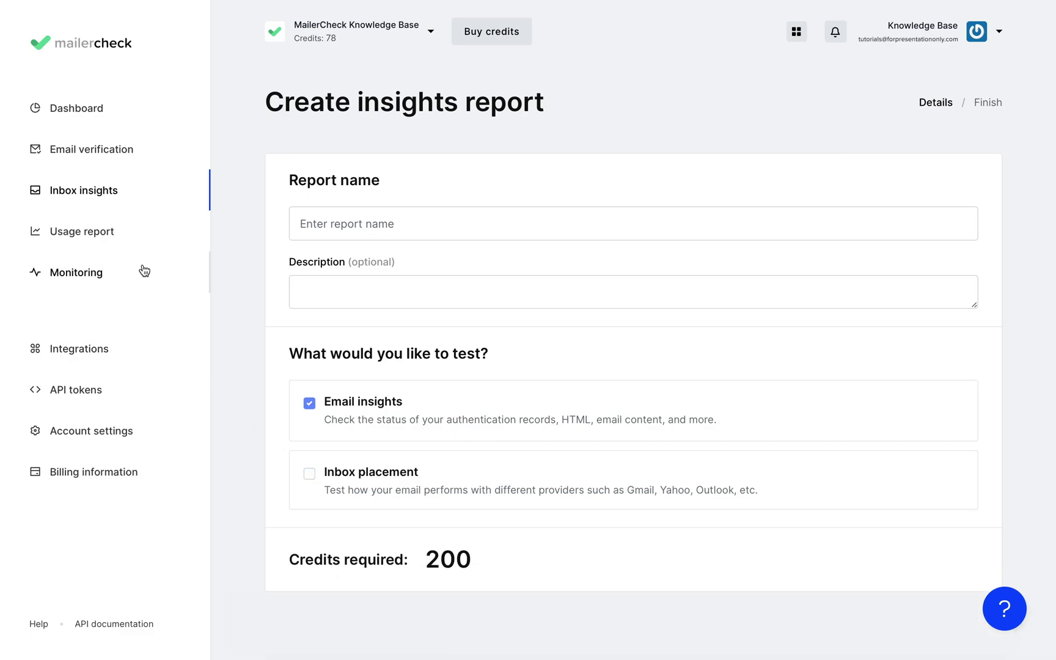
Add a blocklist monitor named example with blocklisting alerts enabled
left_click(75, 273)
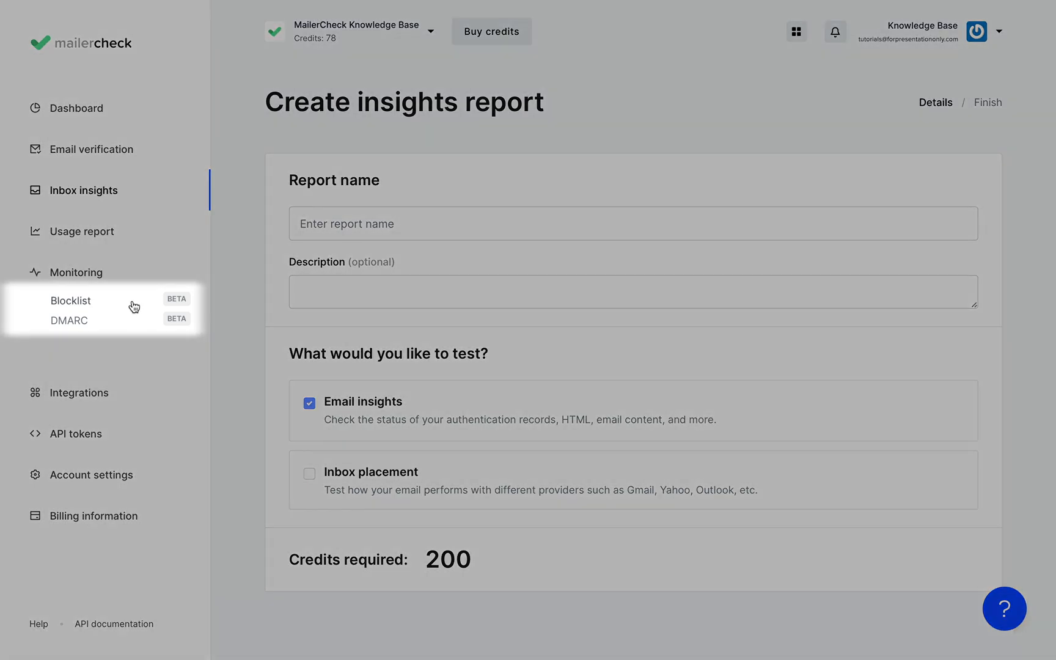
mouse_move(132, 320)
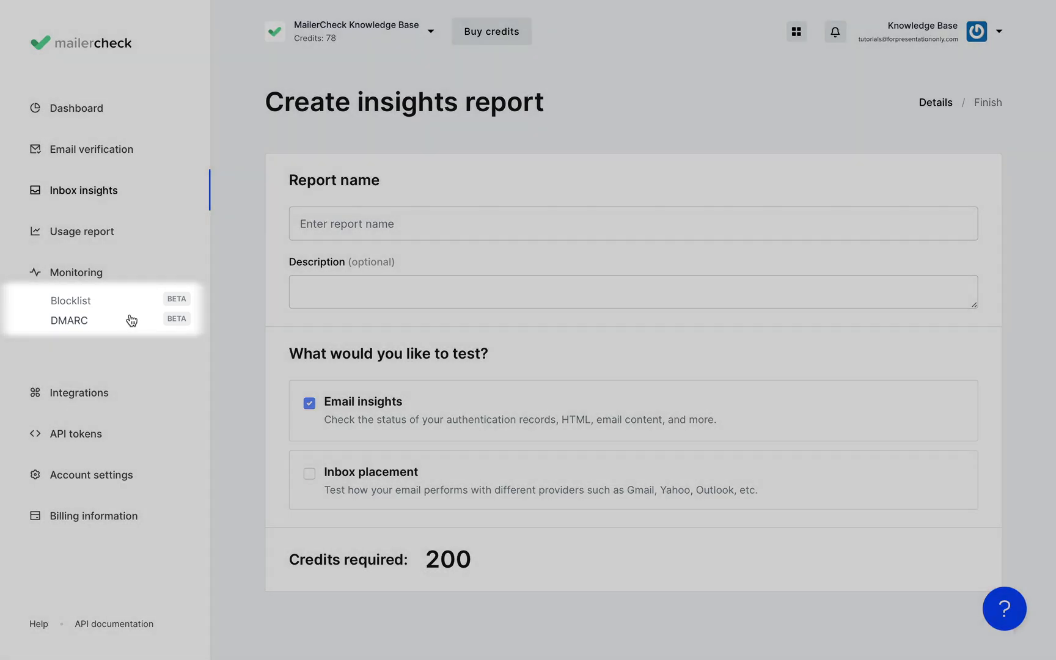
left_click(71, 301)
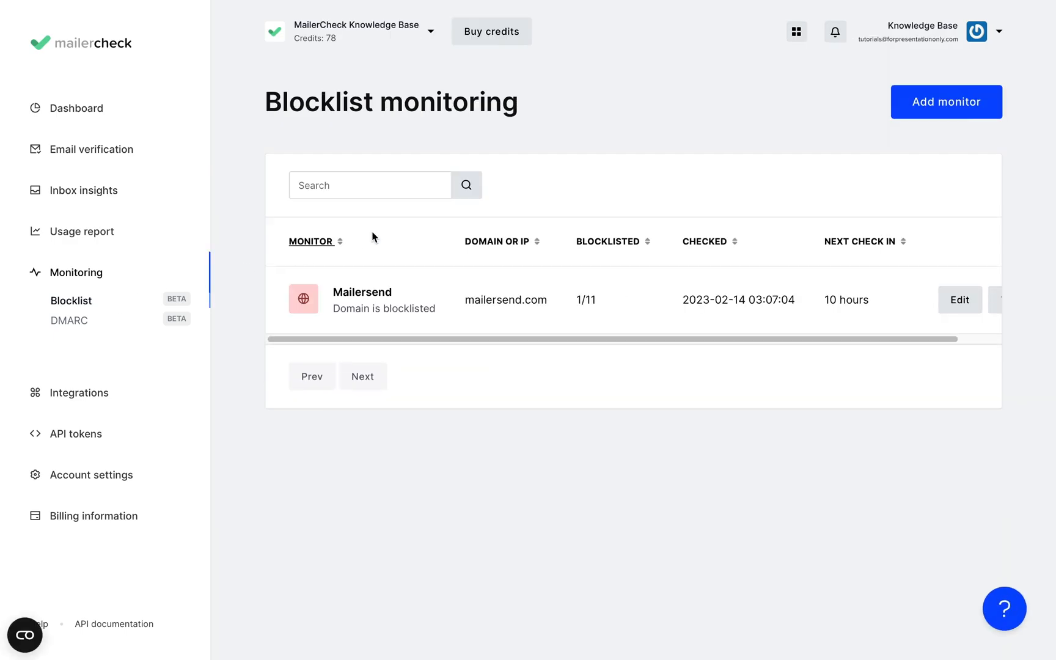
left_click(946, 103)
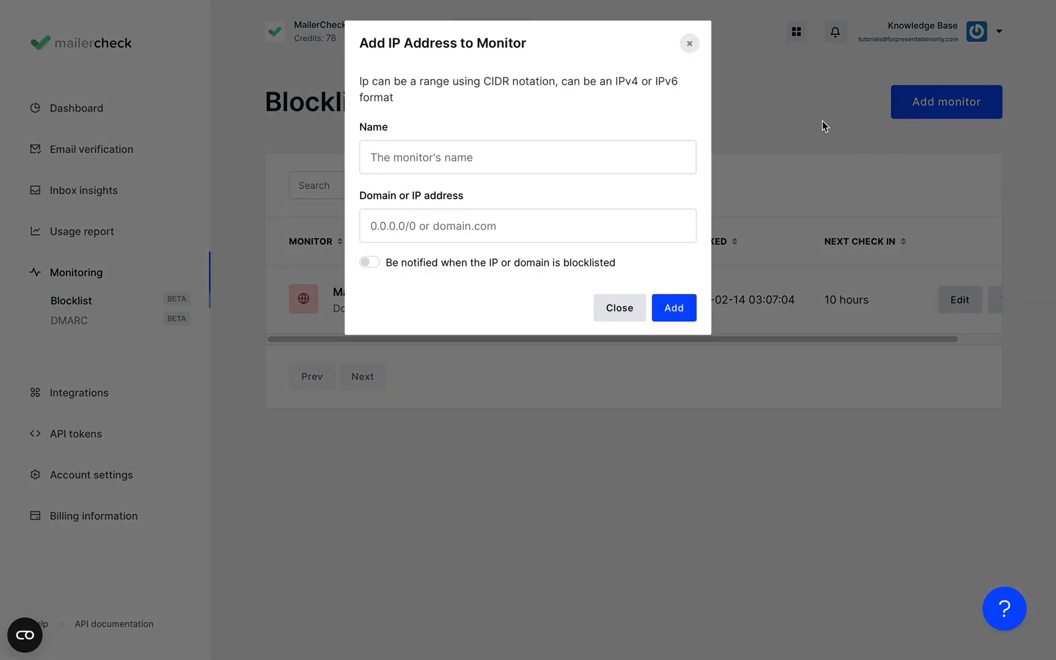
type("example.com")
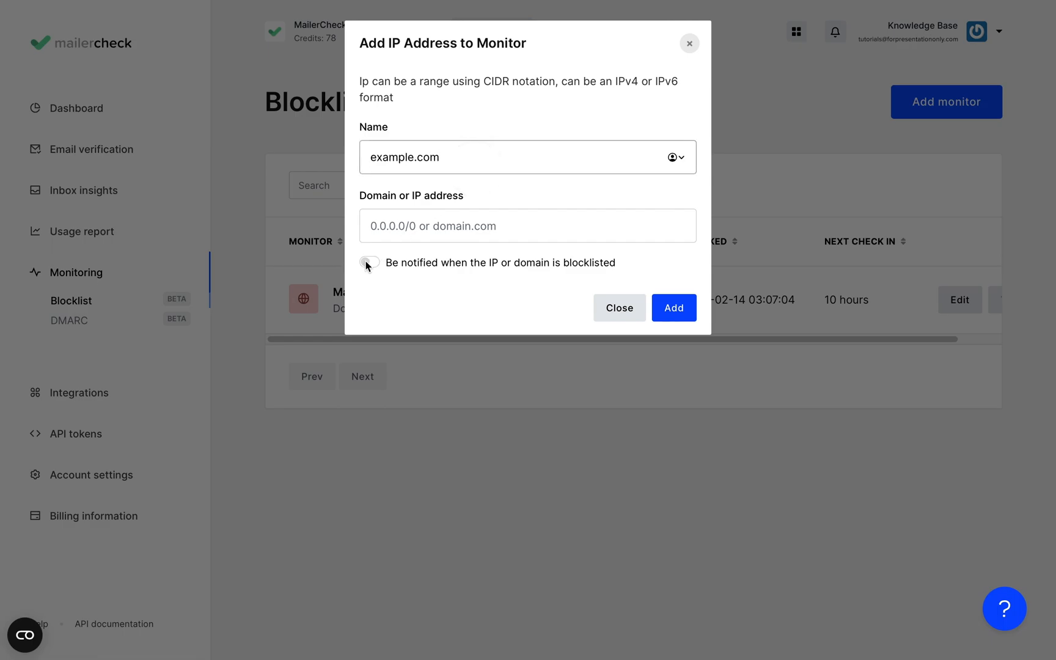
left_click(369, 263)
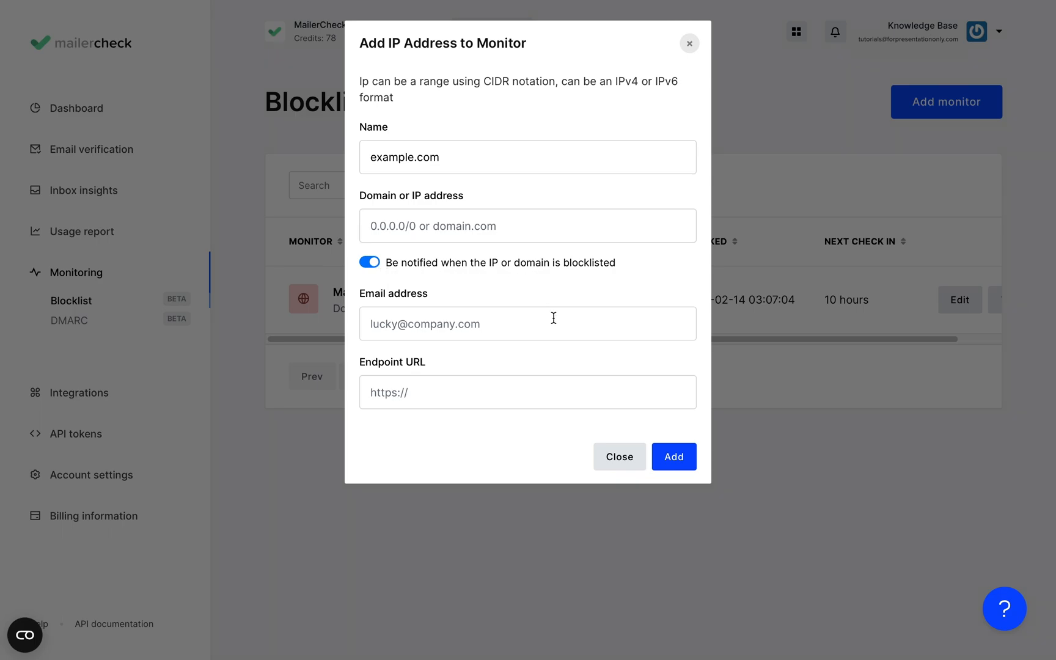
left_click(675, 457)
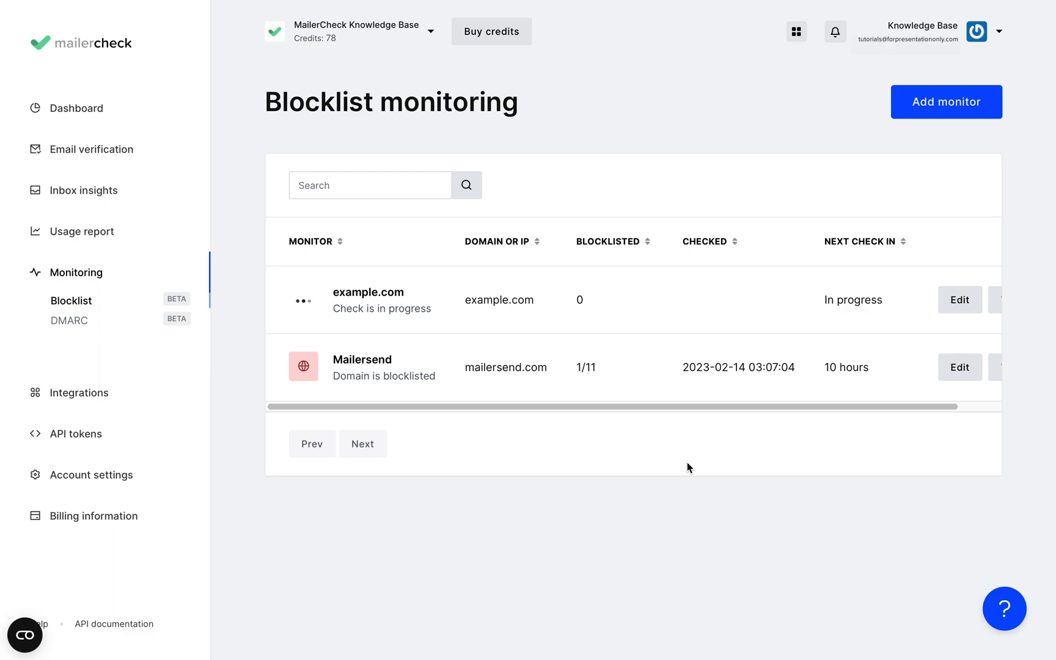
Enter example.com for another monitor and review its report showing 1 of 11 blocklists hit
left_click(947, 103)
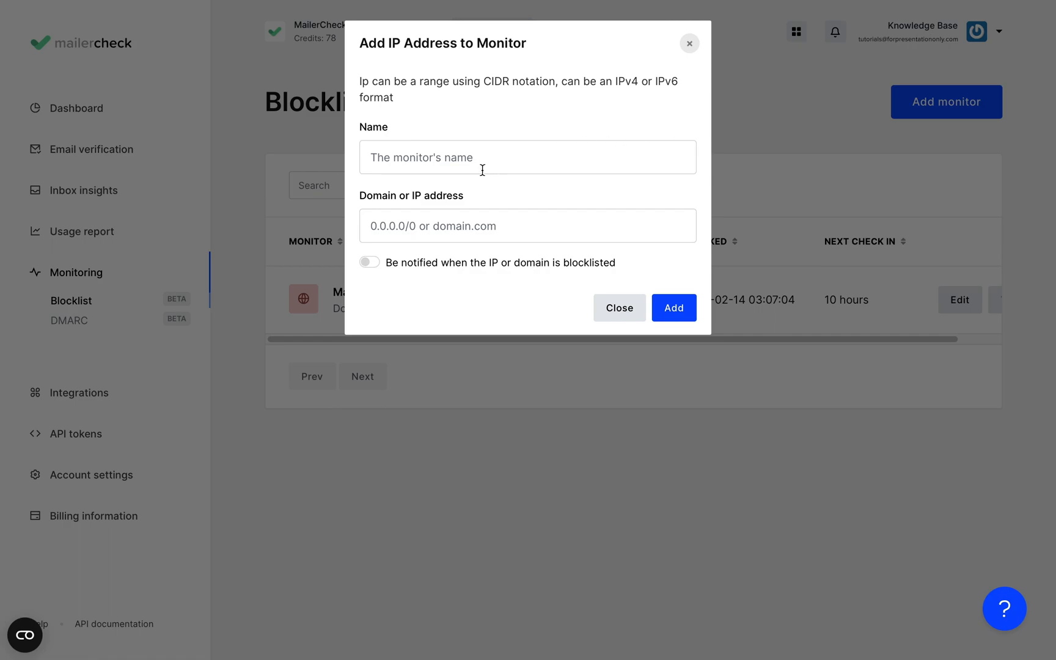
type("example.com")
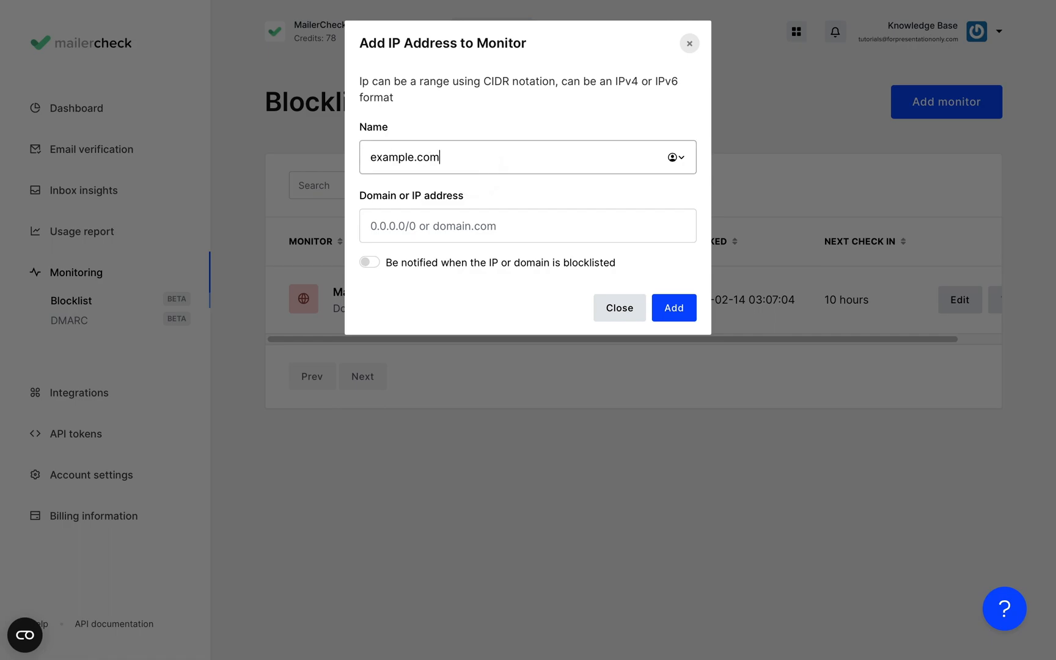
left_click(370, 263)
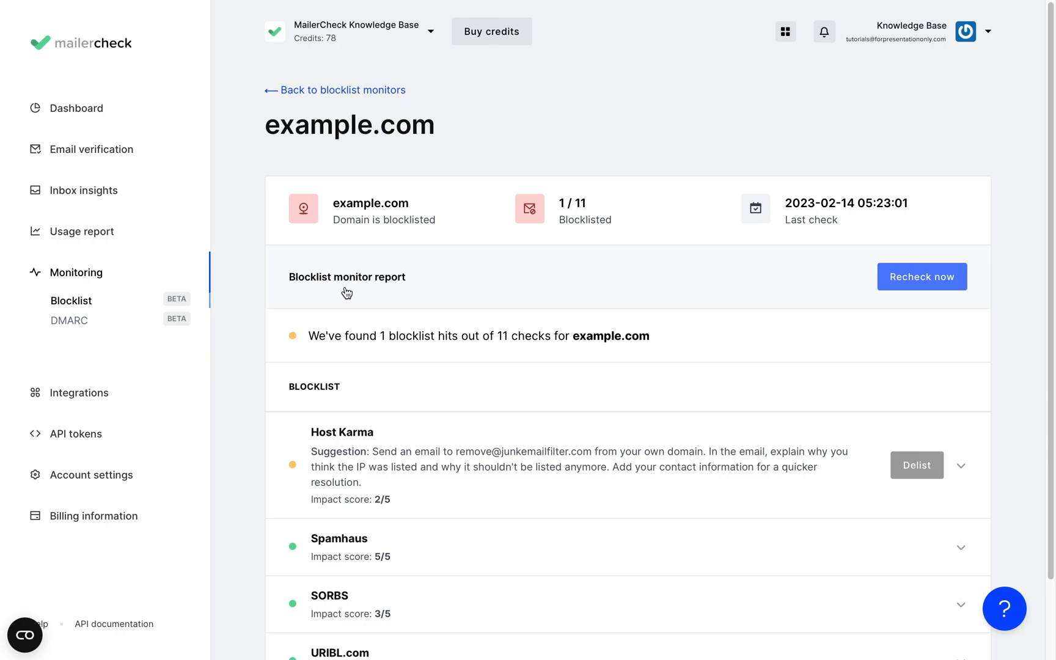
scroll("down", 3)
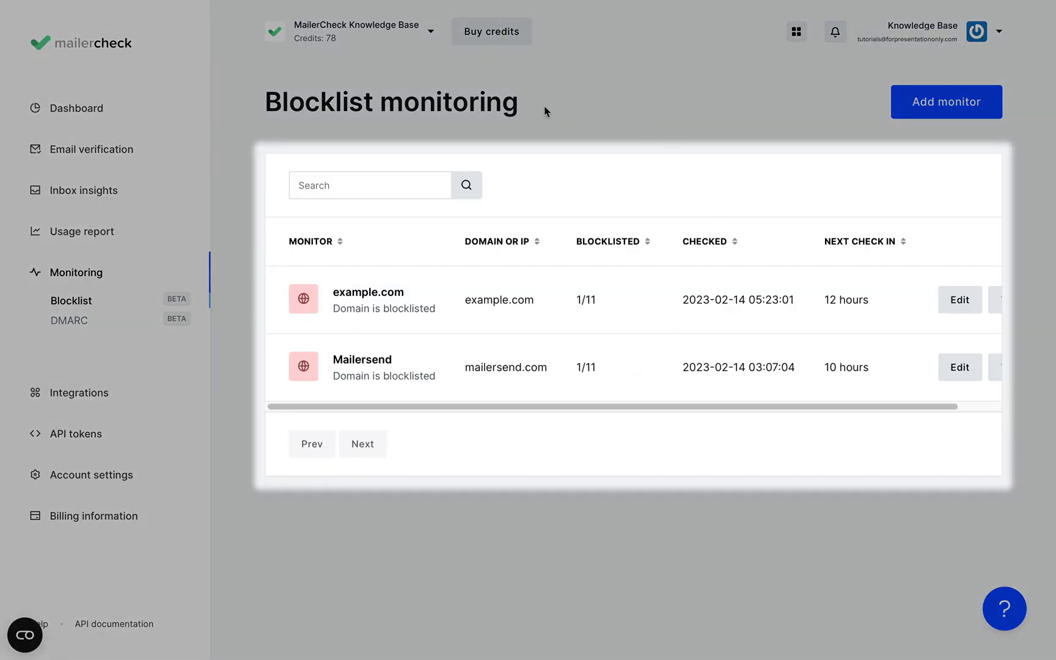
Add example.com to DMARC monitoring and return to the monitored domains list
left_click(69, 321)
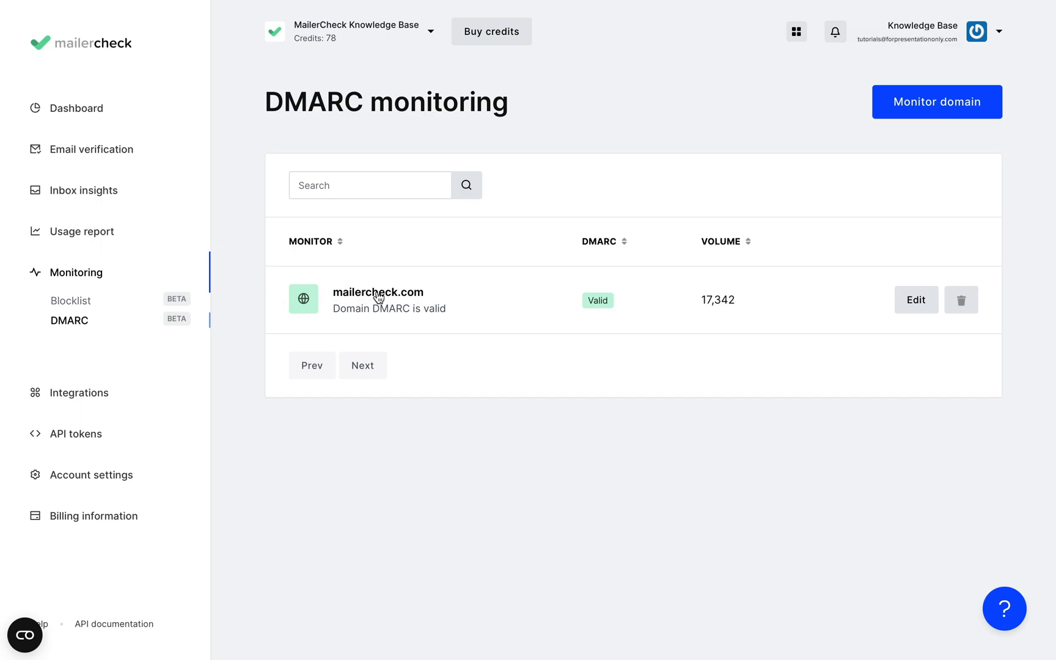
left_click(378, 295)
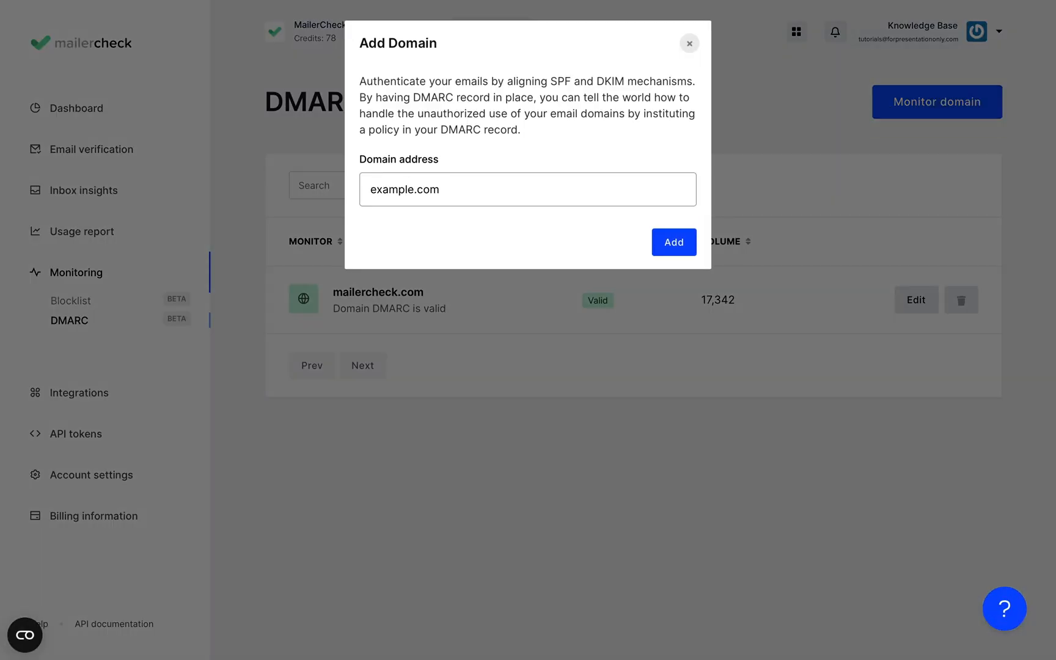
left_click(689, 44)
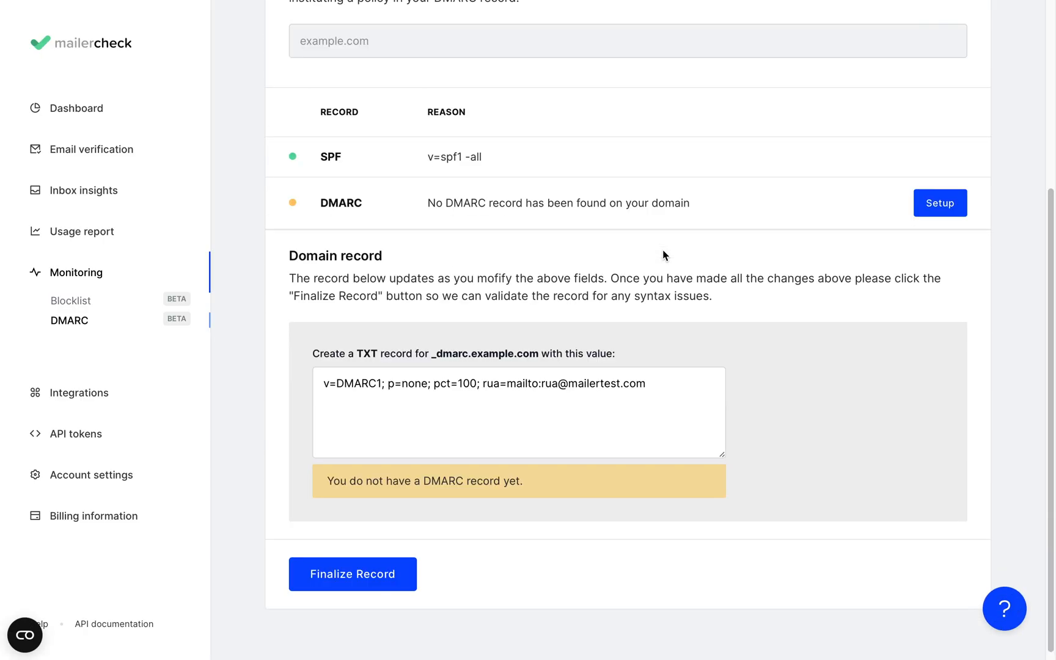
scroll("up", 3)
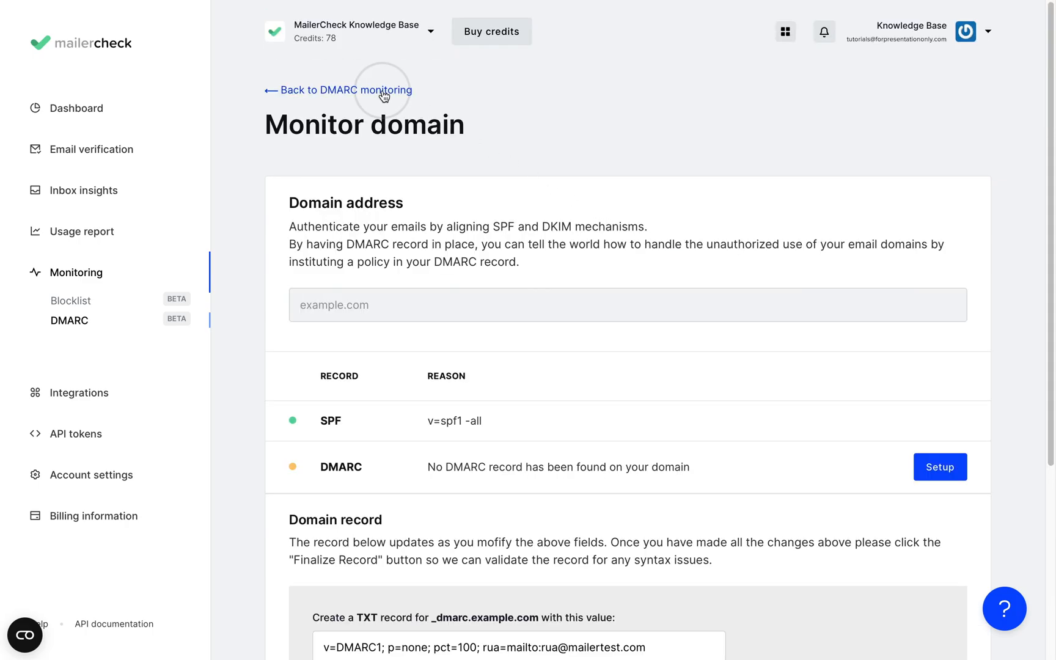
left_click(346, 90)
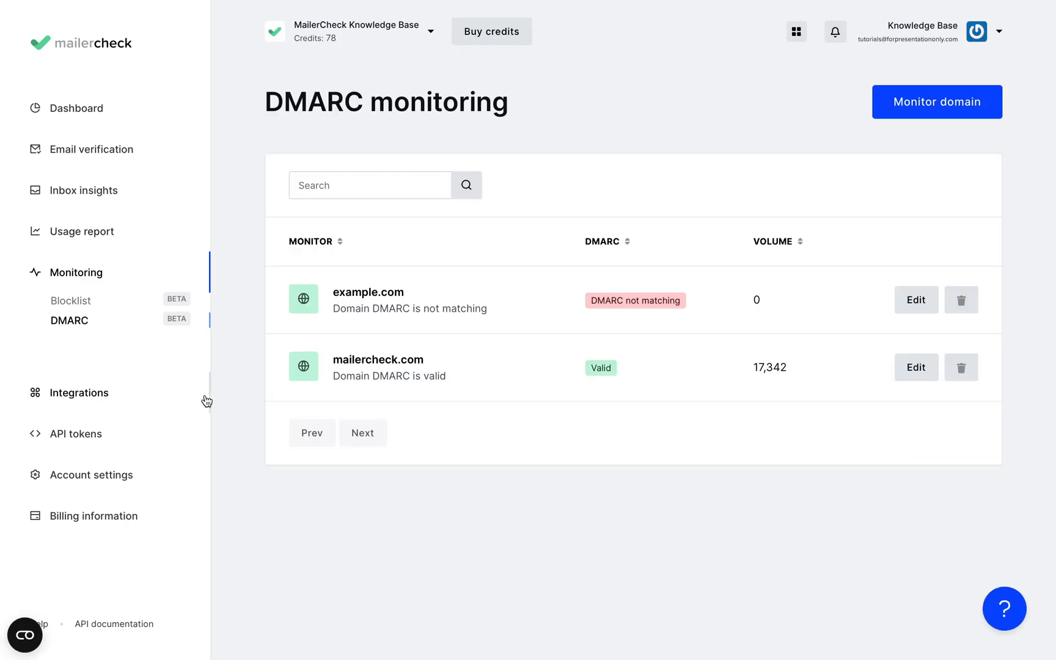
mouse_move(357, 268)
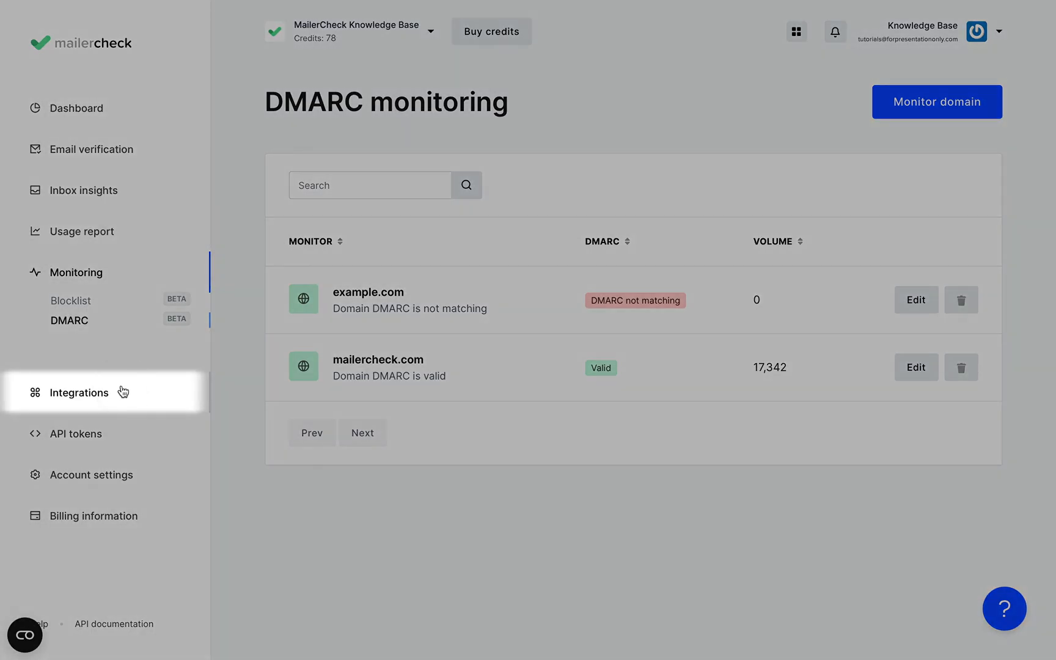
Use the MailerLite Classic integration from Integrations, then head to API tokens
left_click(78, 392)
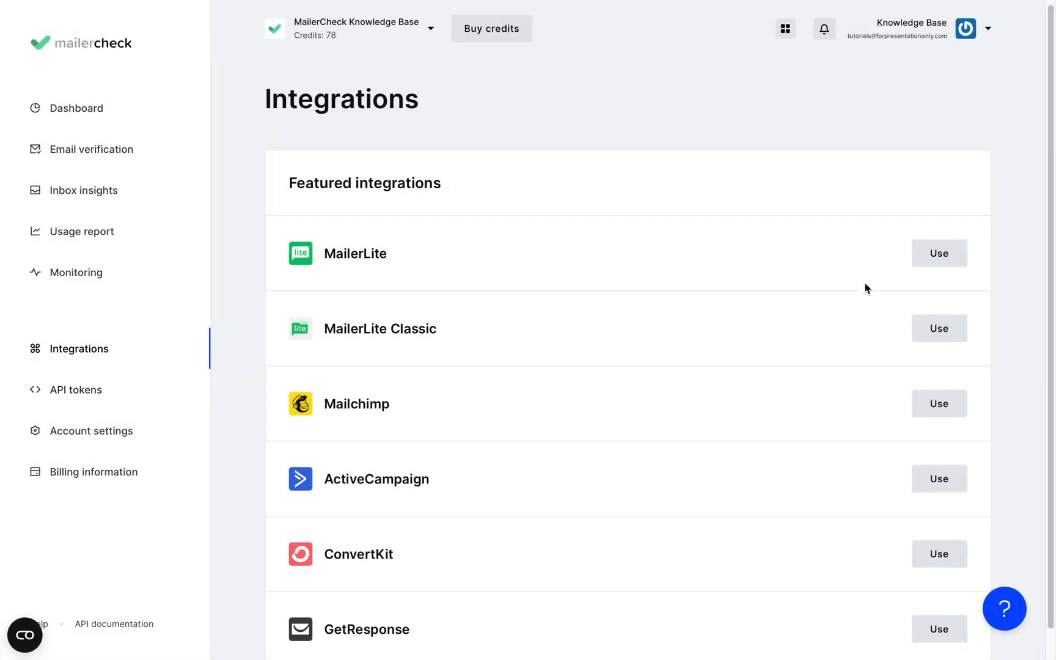
scroll("down", 3)
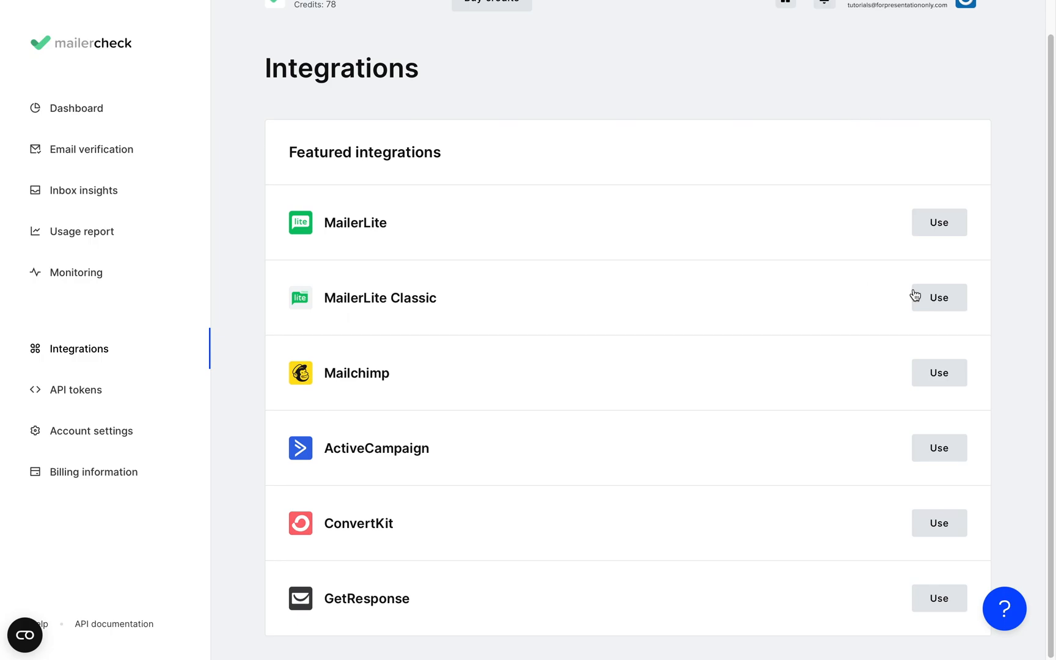
left_click(939, 297)
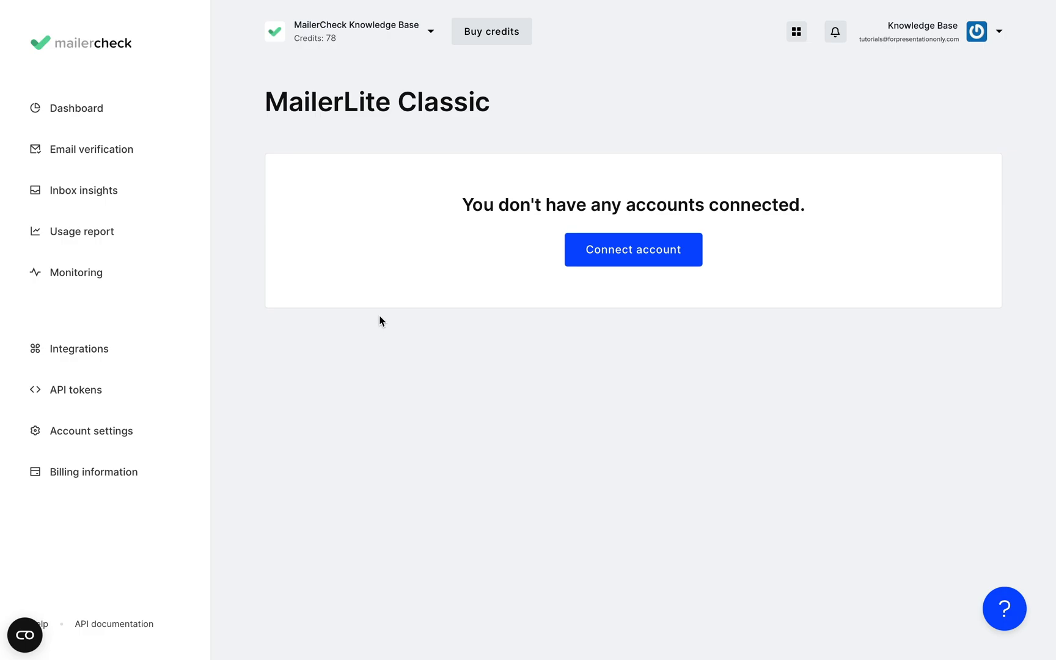
mouse_move(326, 201)
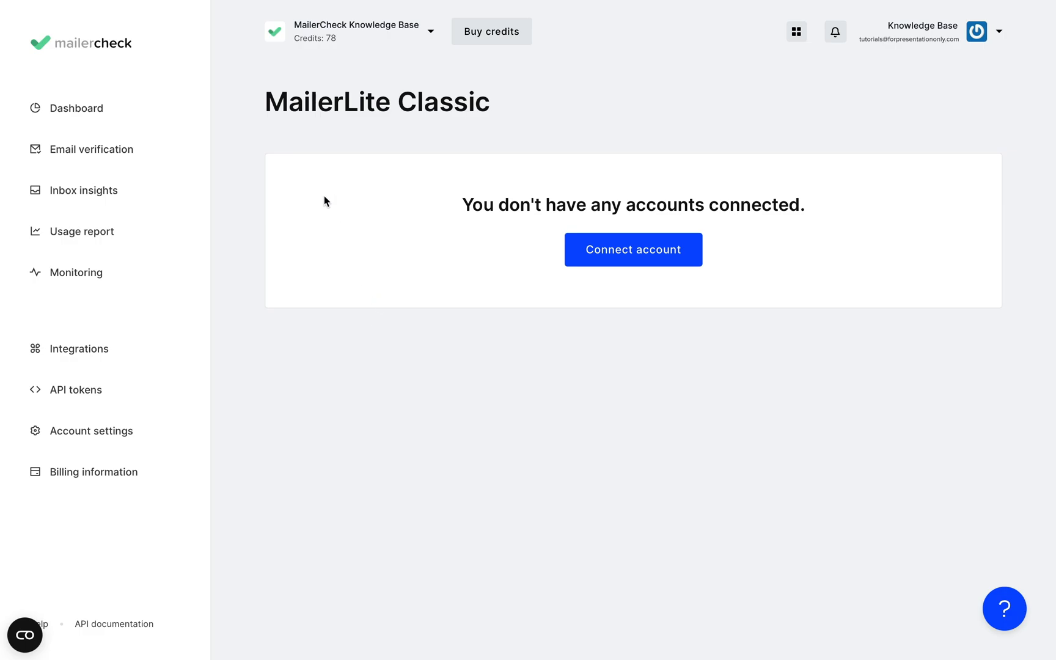
left_click(76, 390)
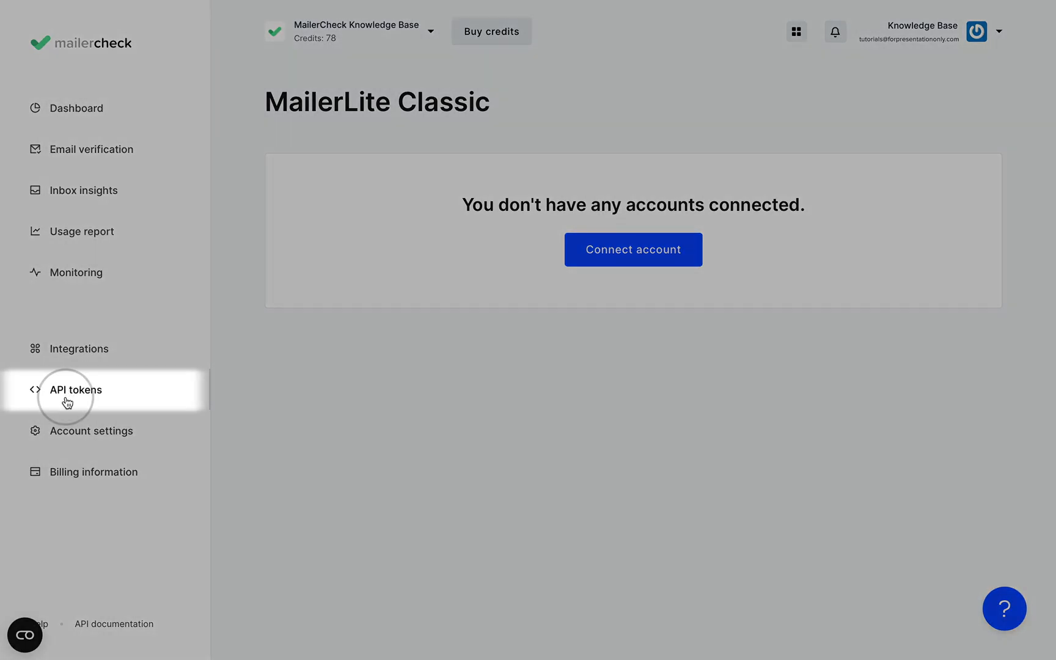
left_click(74, 390)
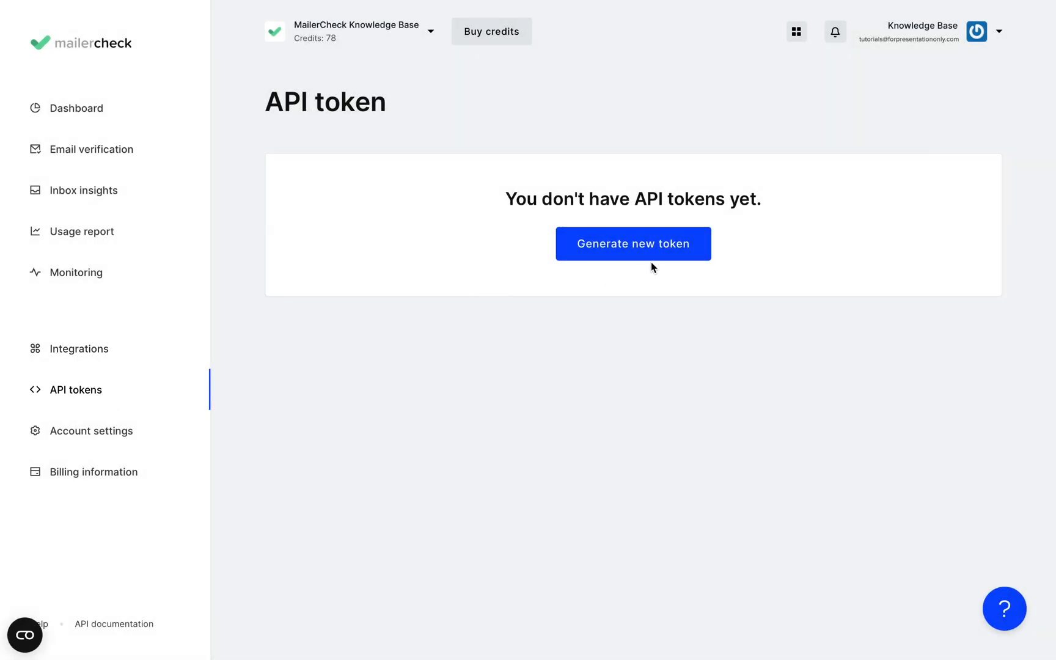
left_click(633, 244)
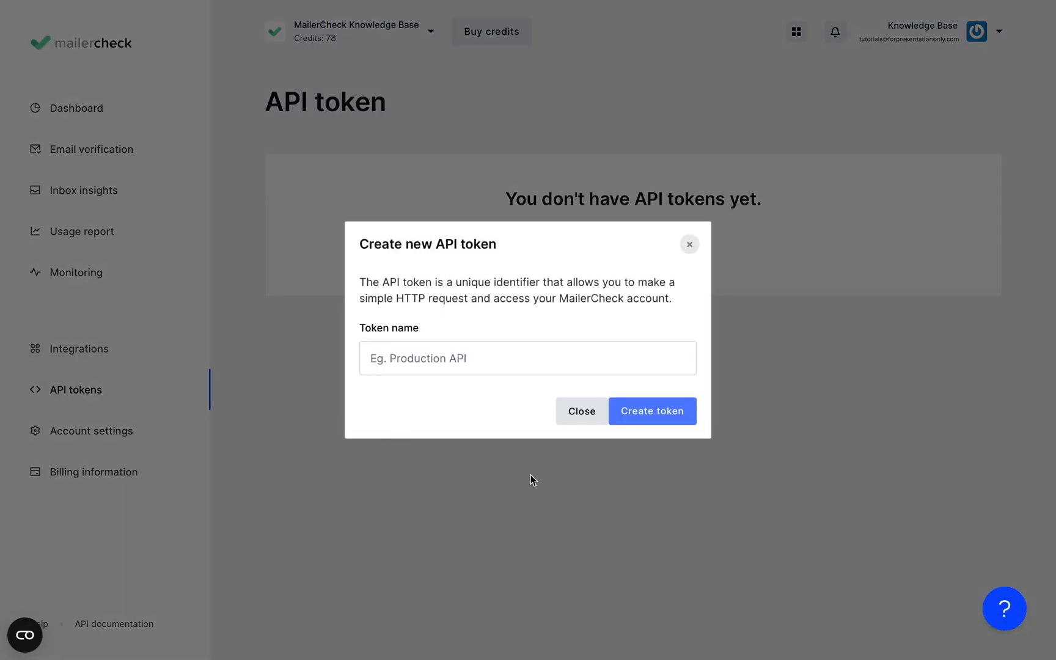
mouse_move(690, 244)
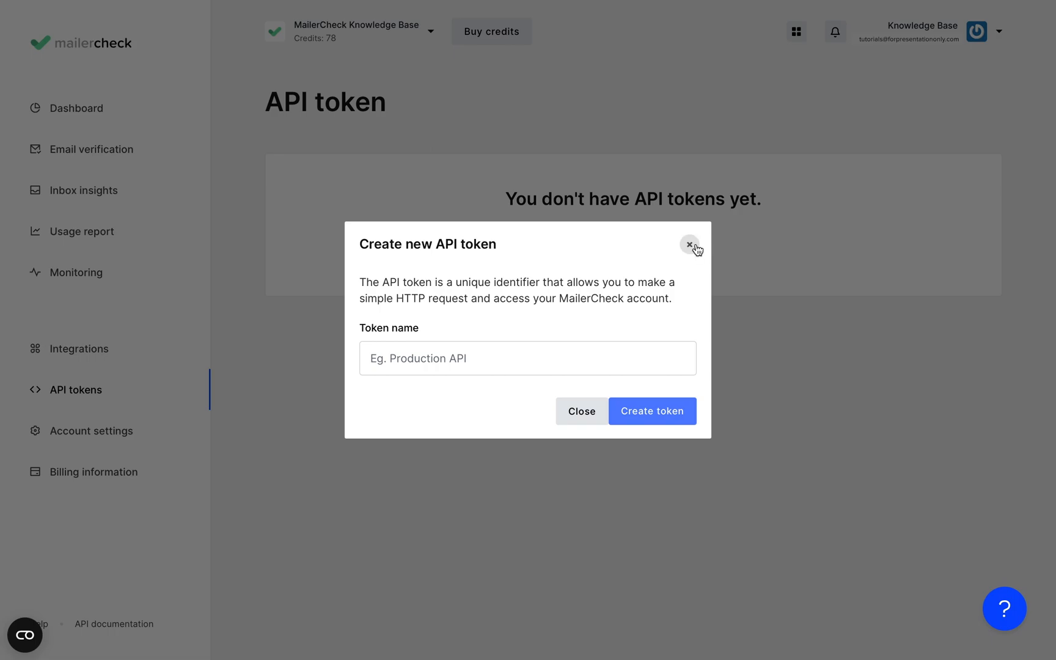
left_click(690, 245)
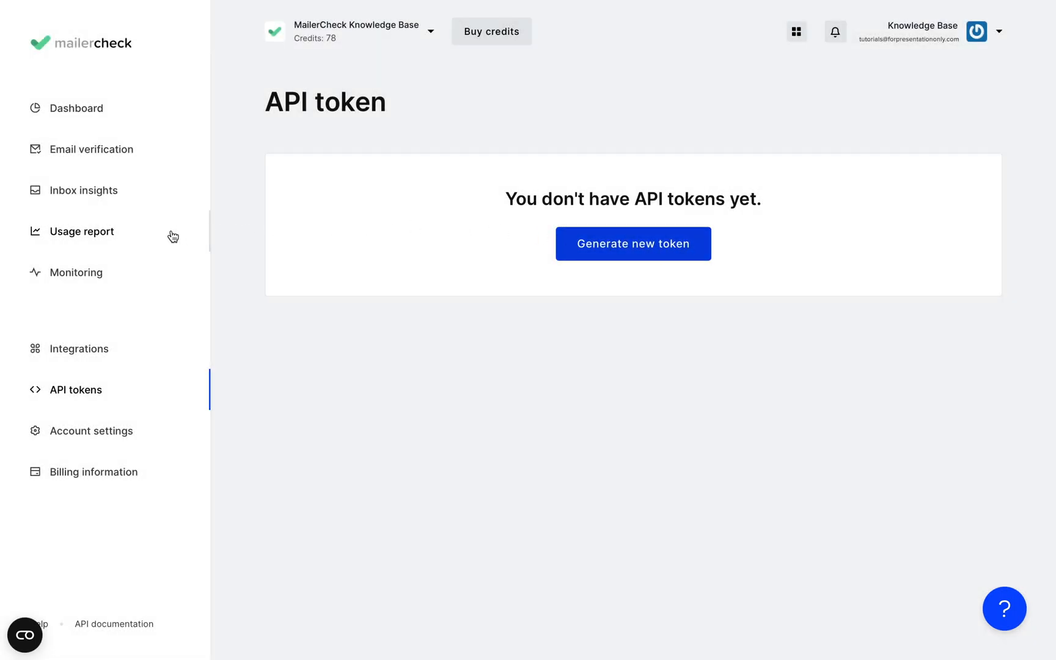
Show the usage report's History of checks and its date range calendar
left_click(80, 231)
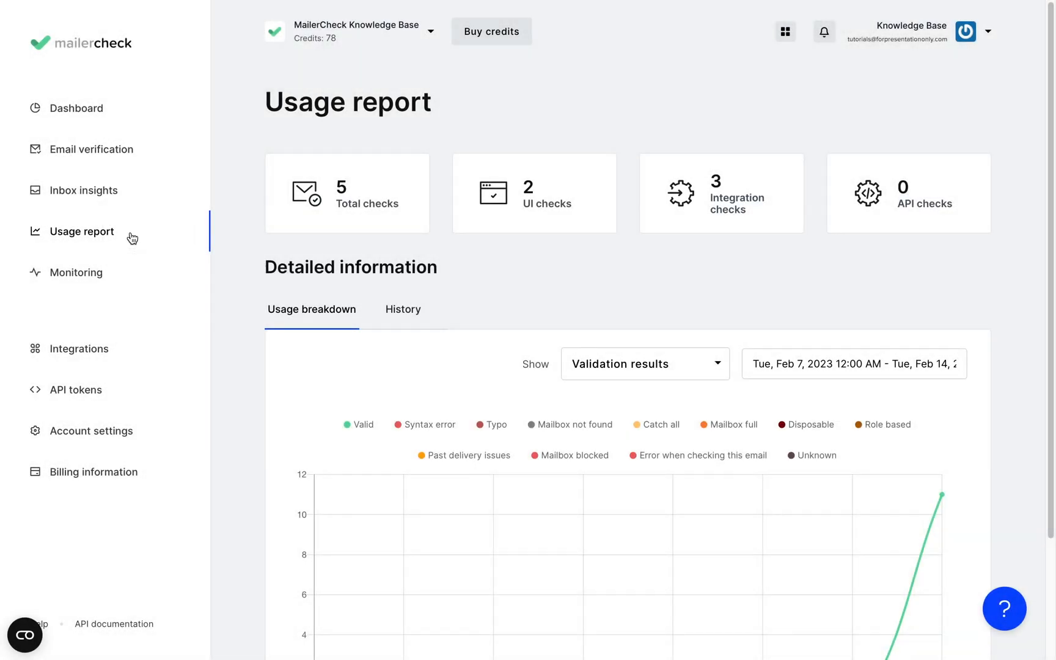
mouse_move(623, 244)
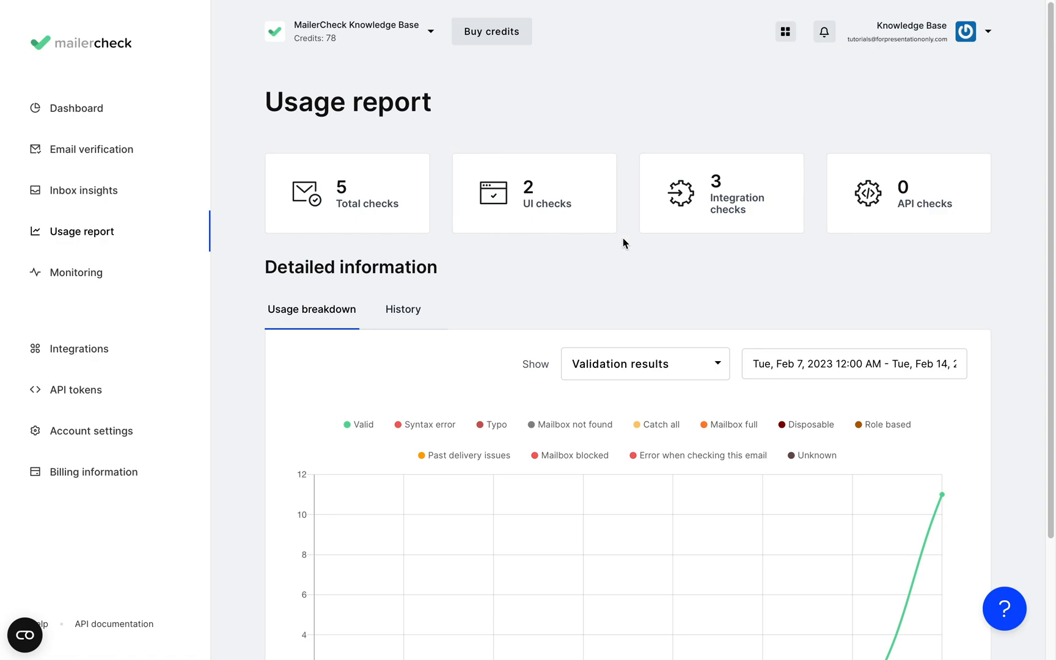
mouse_move(898, 236)
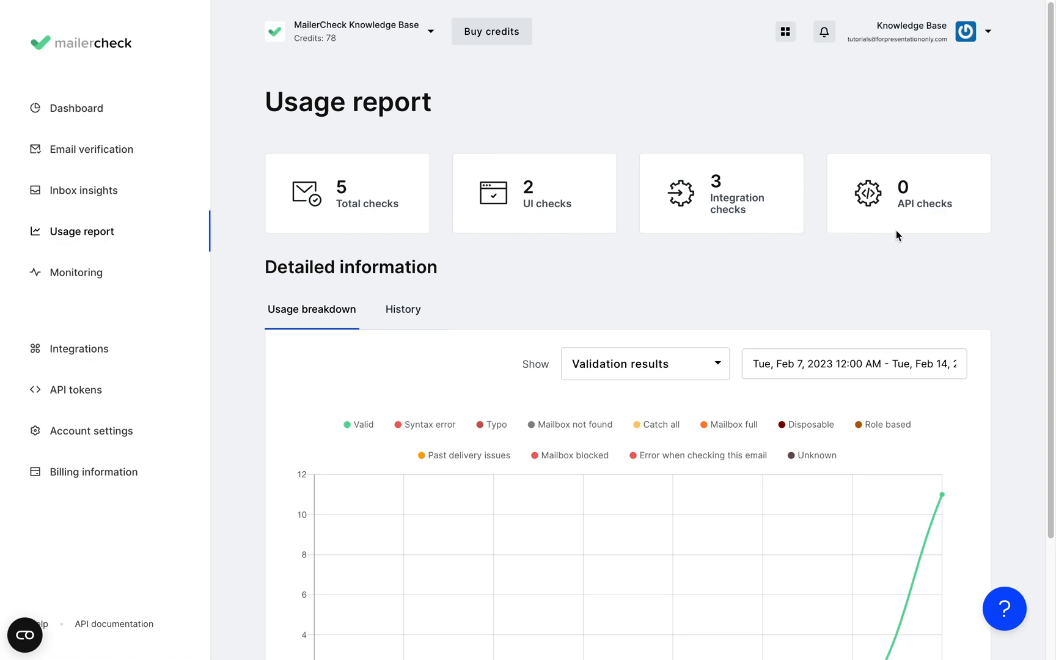
scroll("down", 3)
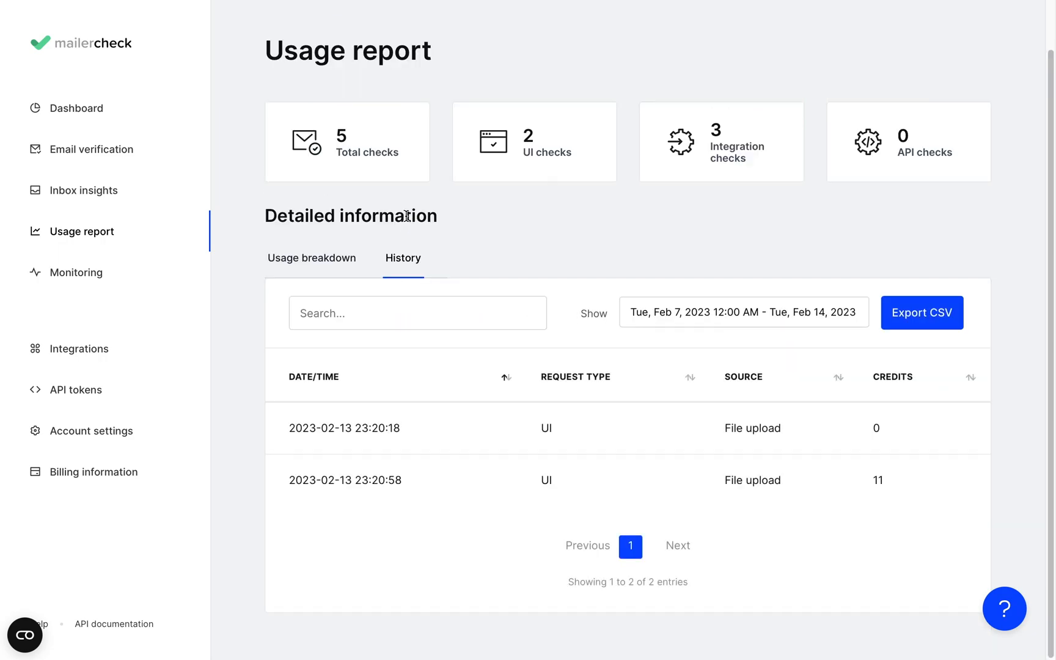
left_click(745, 313)
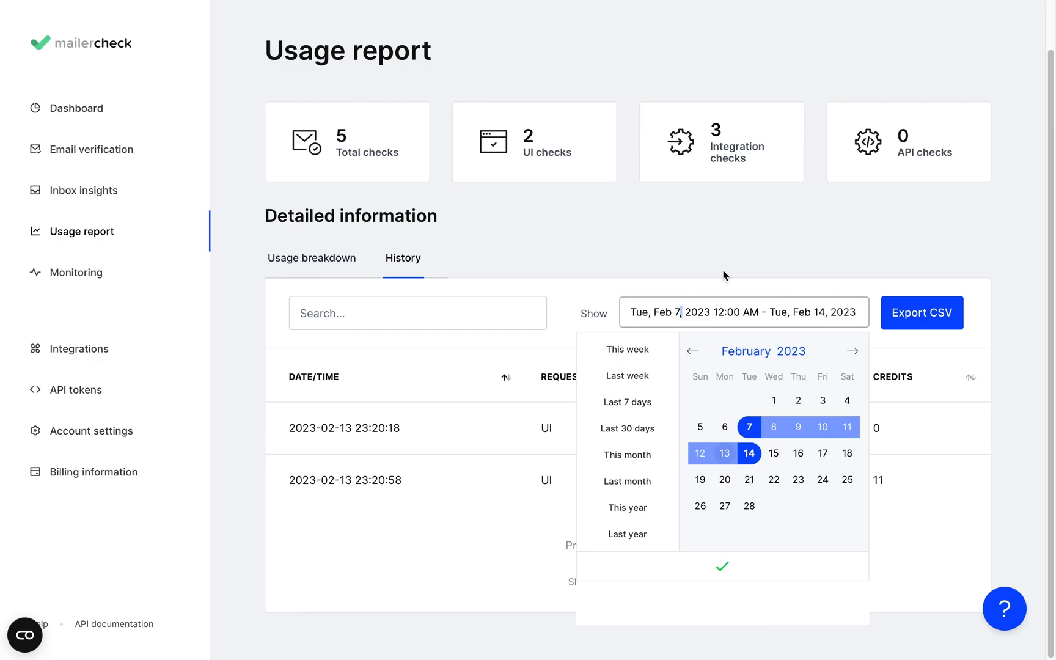
left_click(107, 436)
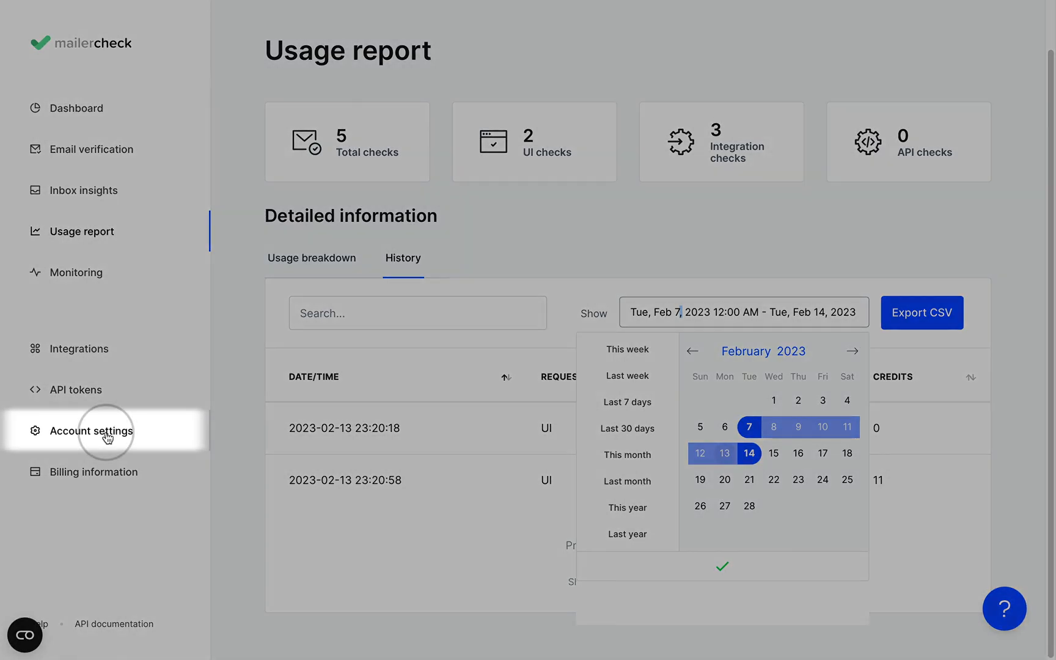
Review account Users, Invoices and the Credits history with the 11-credit deduction and 78 balance
left_click(90, 431)
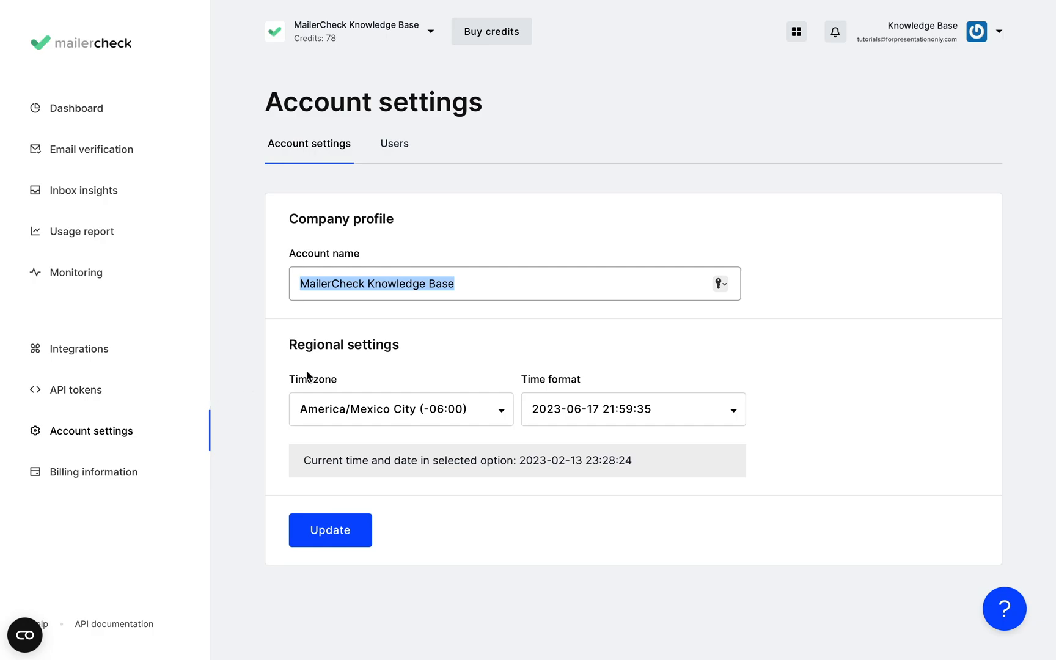
mouse_move(528, 357)
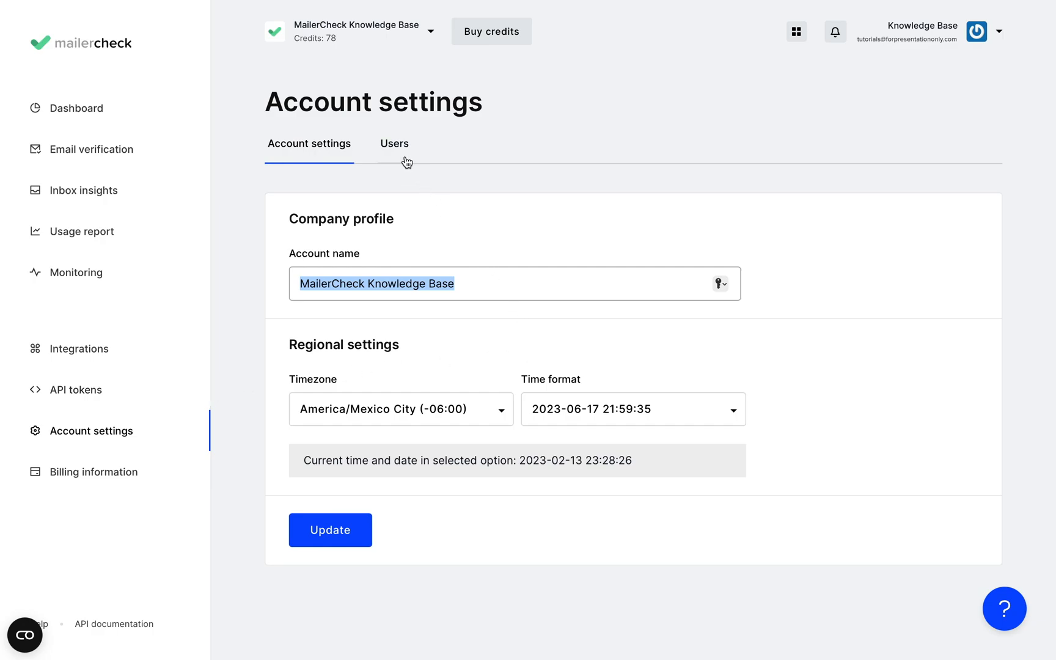
left_click(394, 143)
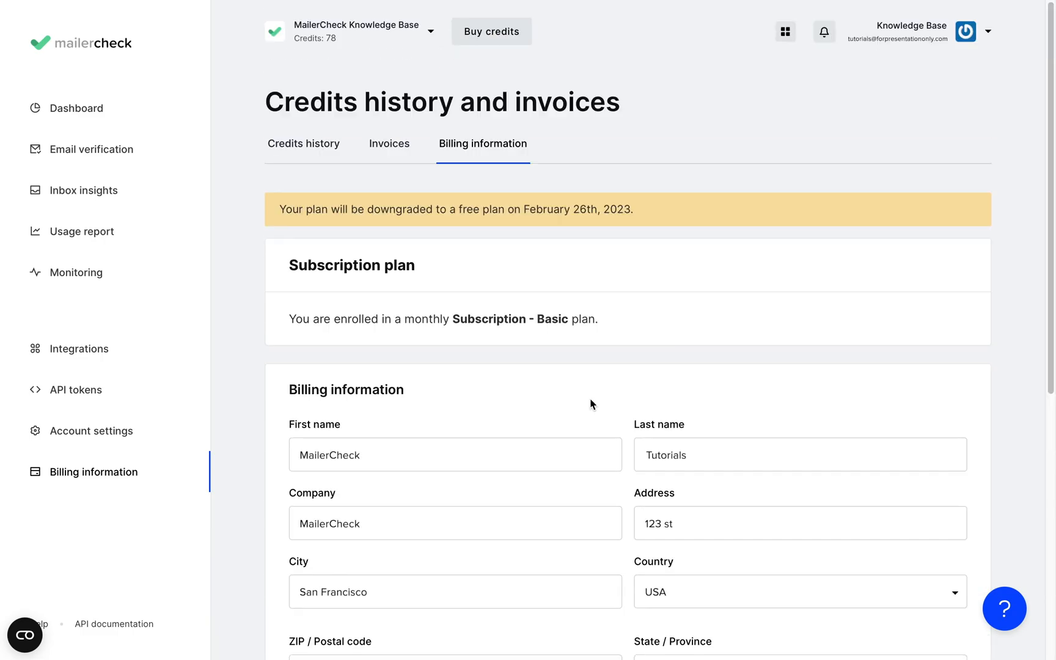
left_click(390, 143)
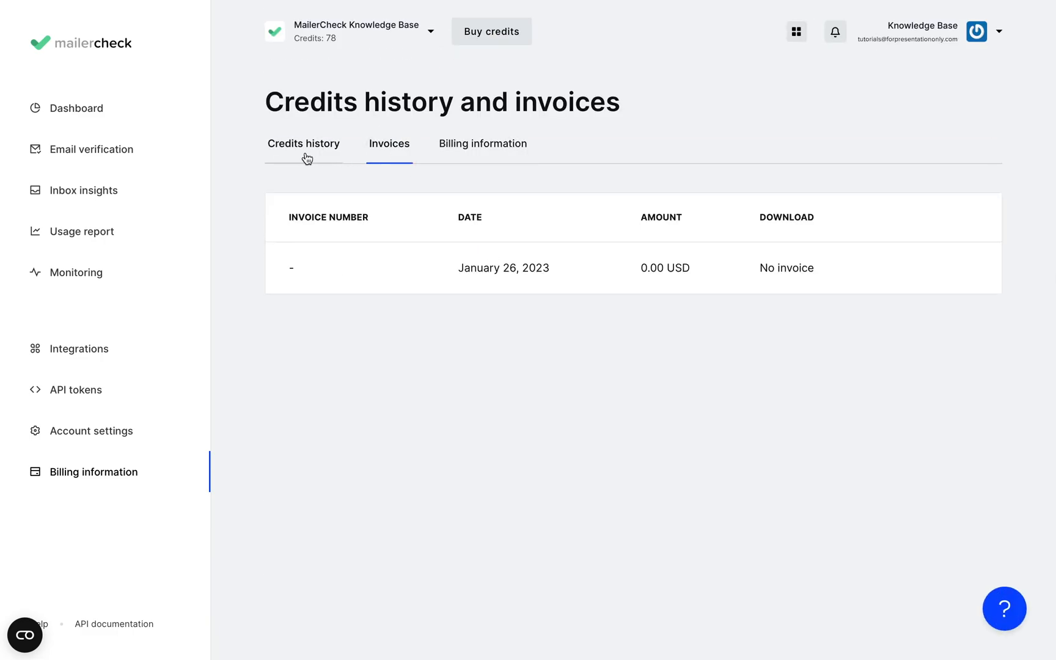
left_click(303, 145)
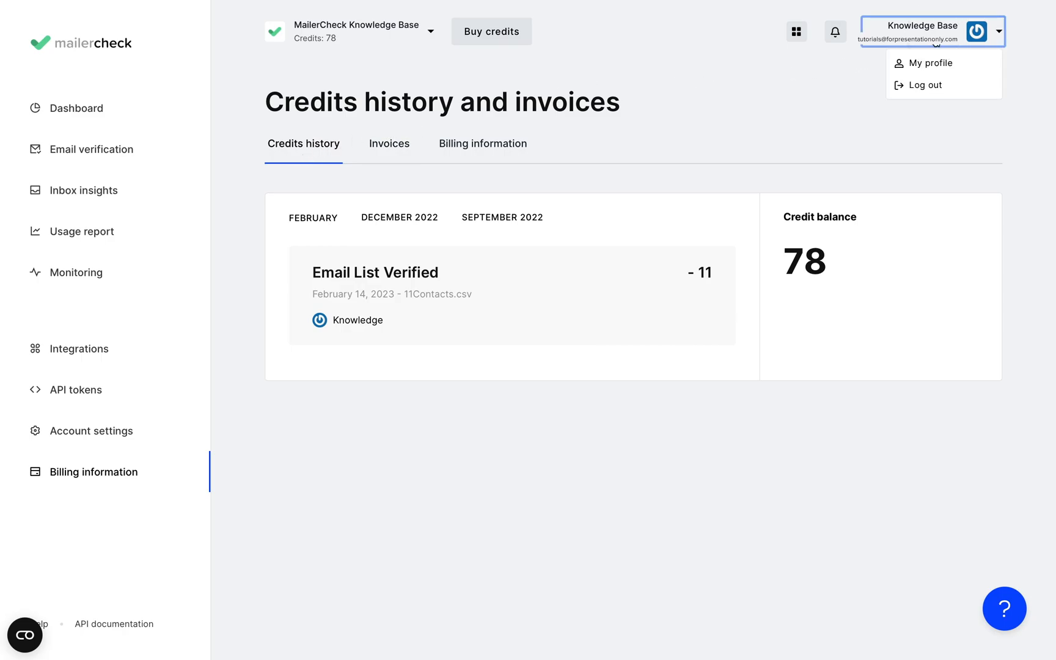
Review My profile's name, email, password, two-factor and newsletter settings, then bring up platform selection
left_click(930, 64)
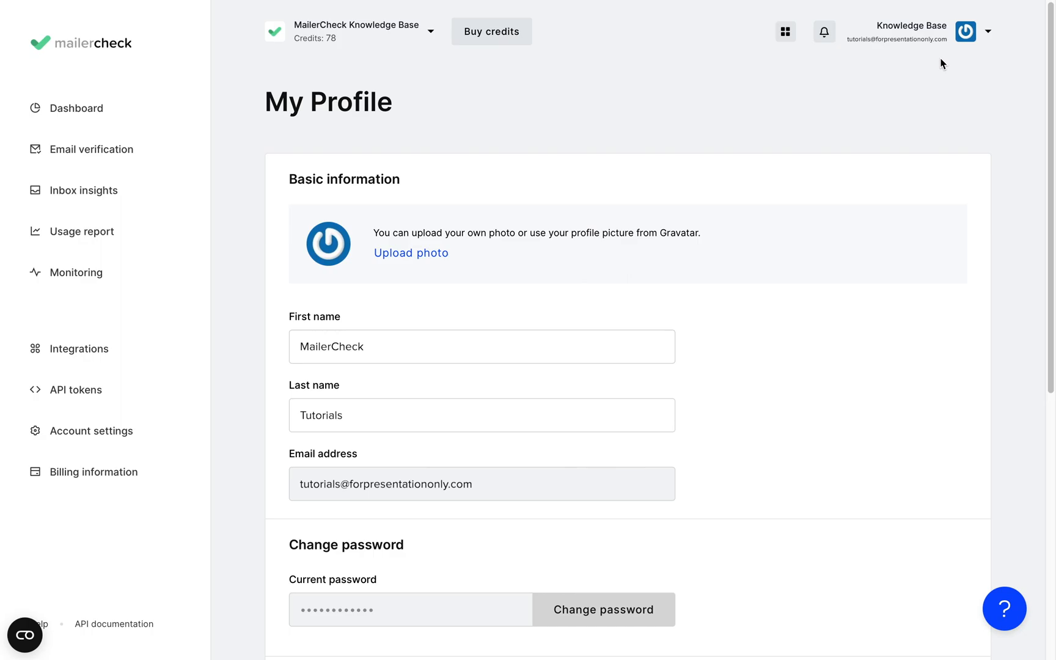
scroll("down", 3)
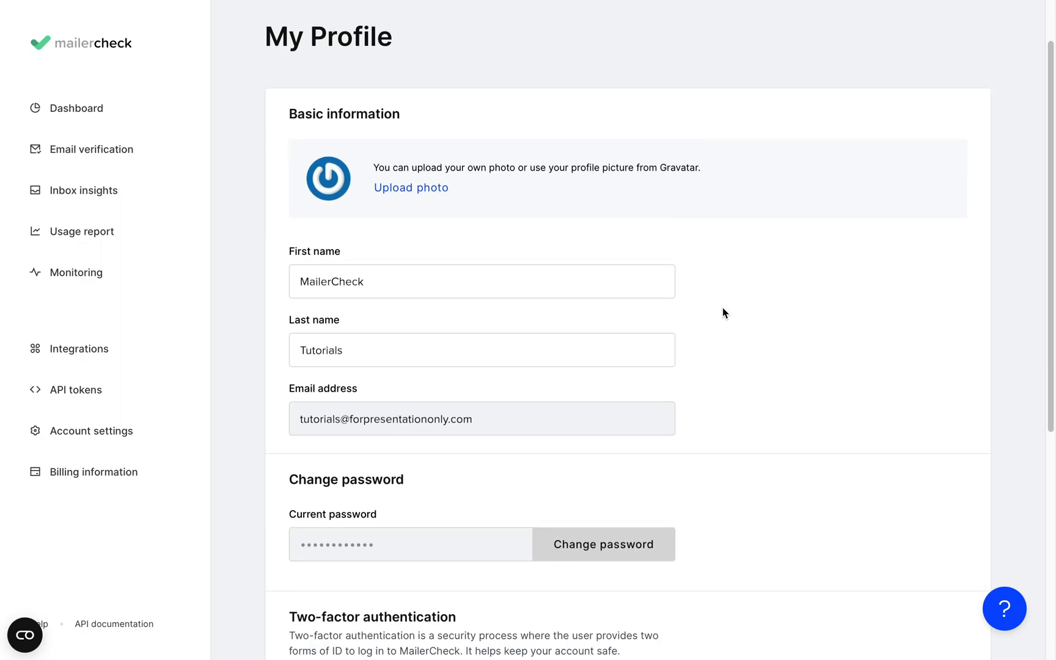
scroll("down", 3)
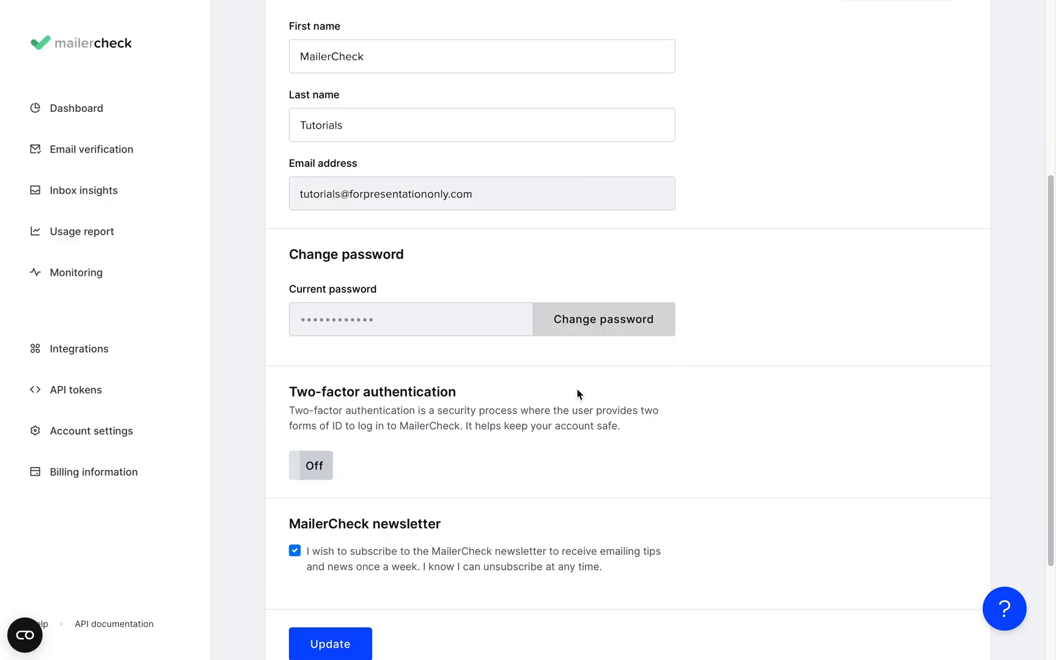
scroll("down", 3)
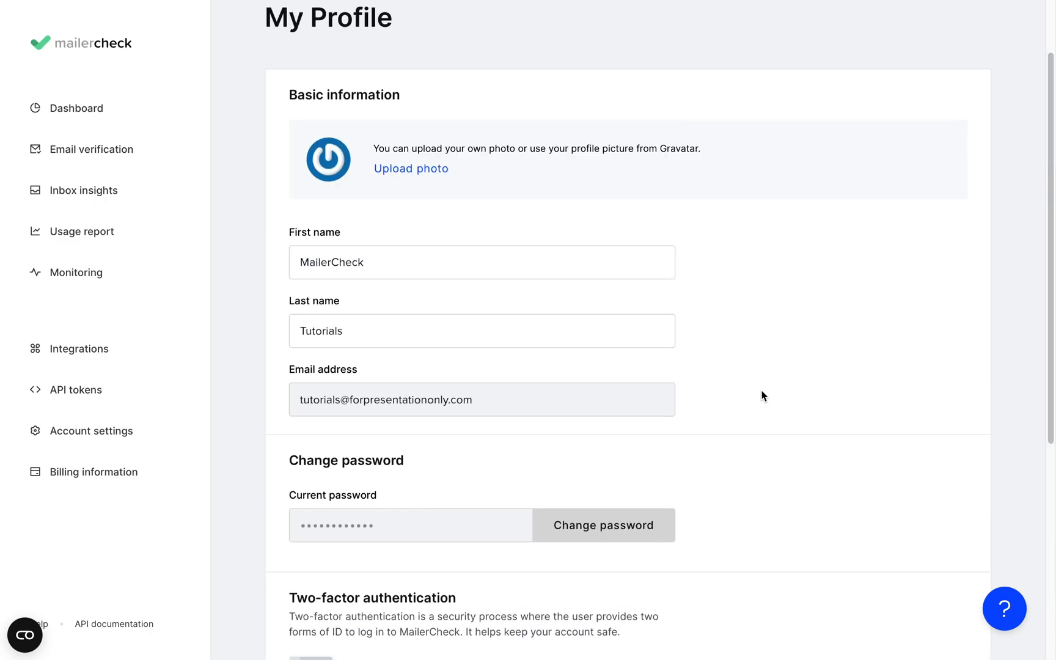
scroll("up", 3)
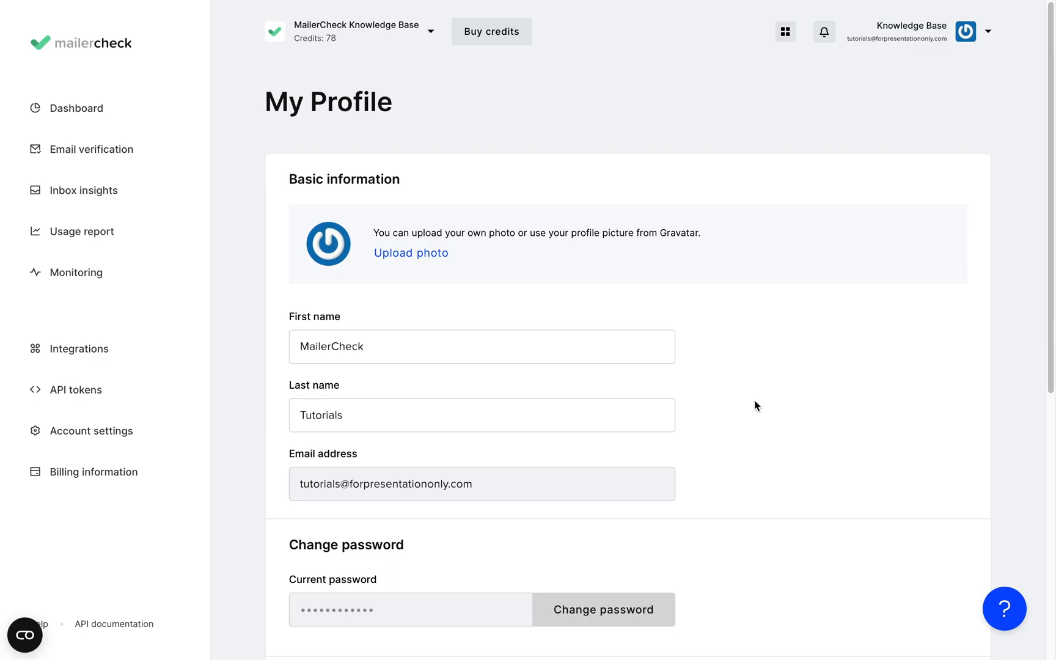
left_click(826, 32)
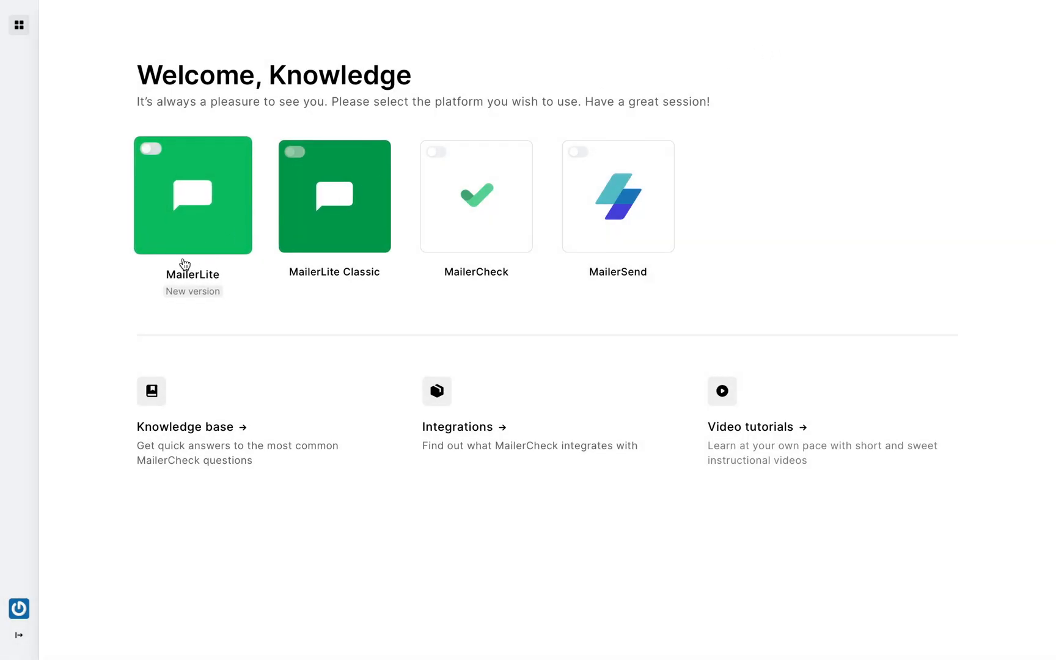
mouse_move(635, 247)
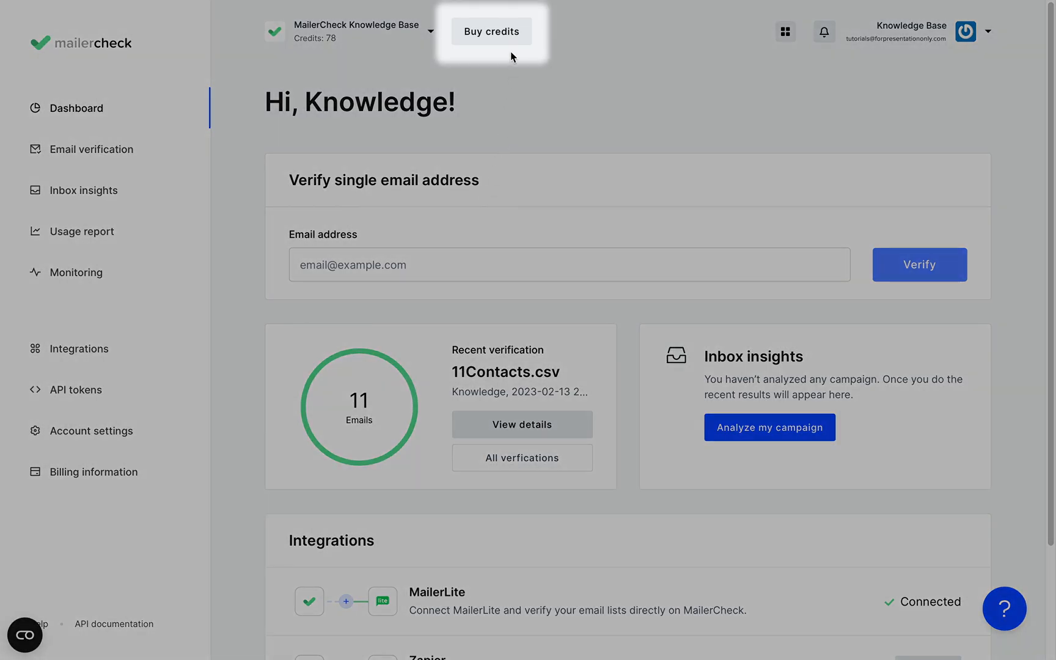
Show the Buy credits price tiers and the help widget's instant answers panel
left_click(492, 32)
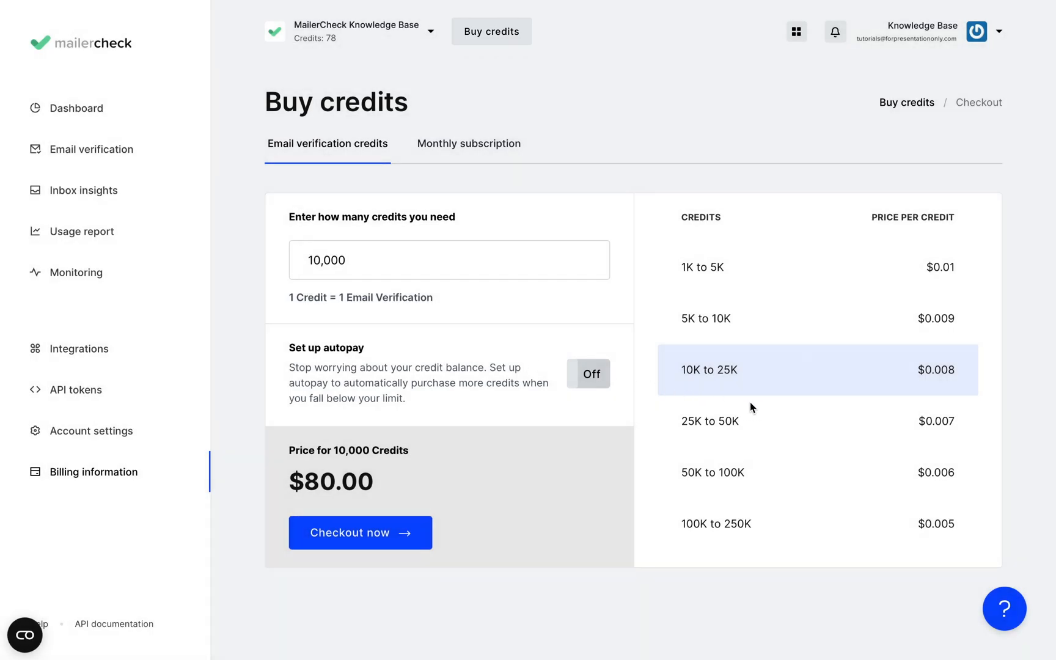
left_click(357, 38)
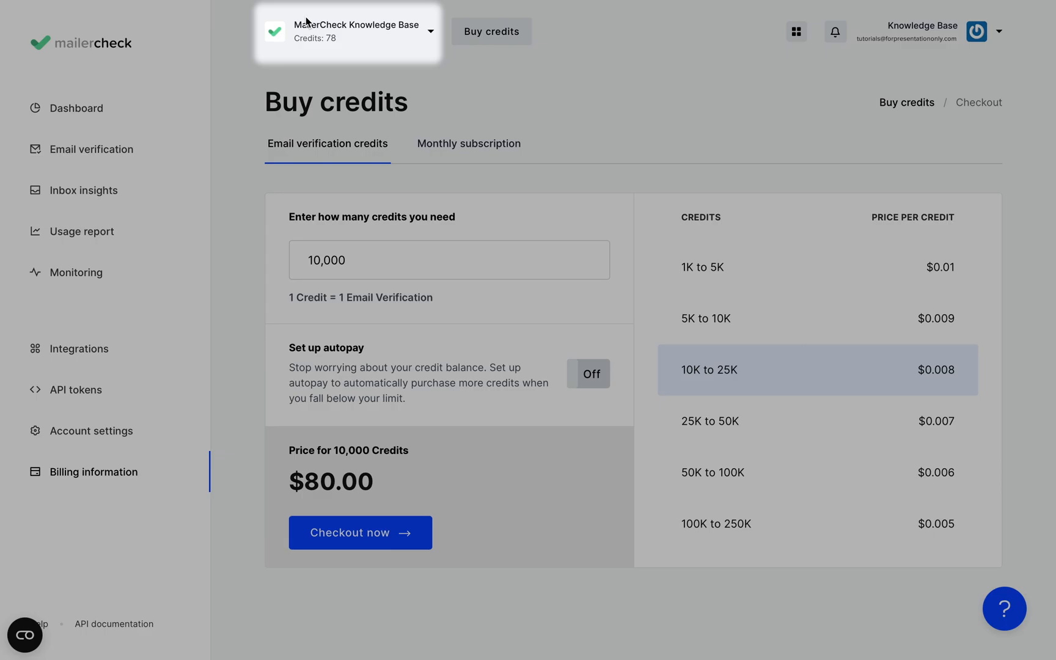
mouse_move(453, 133)
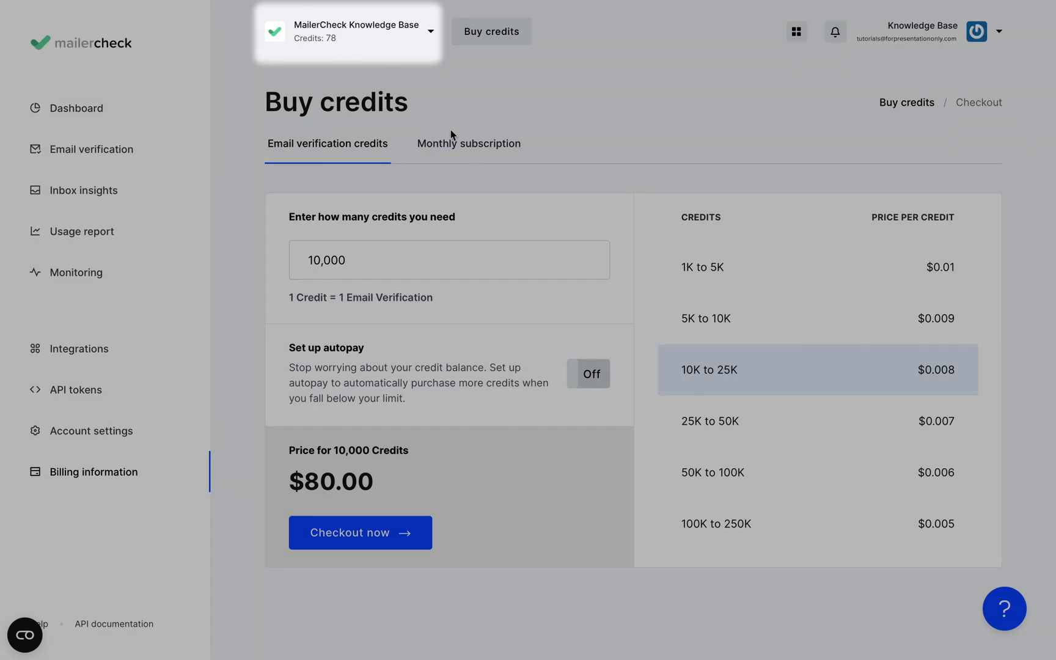
left_click(1005, 609)
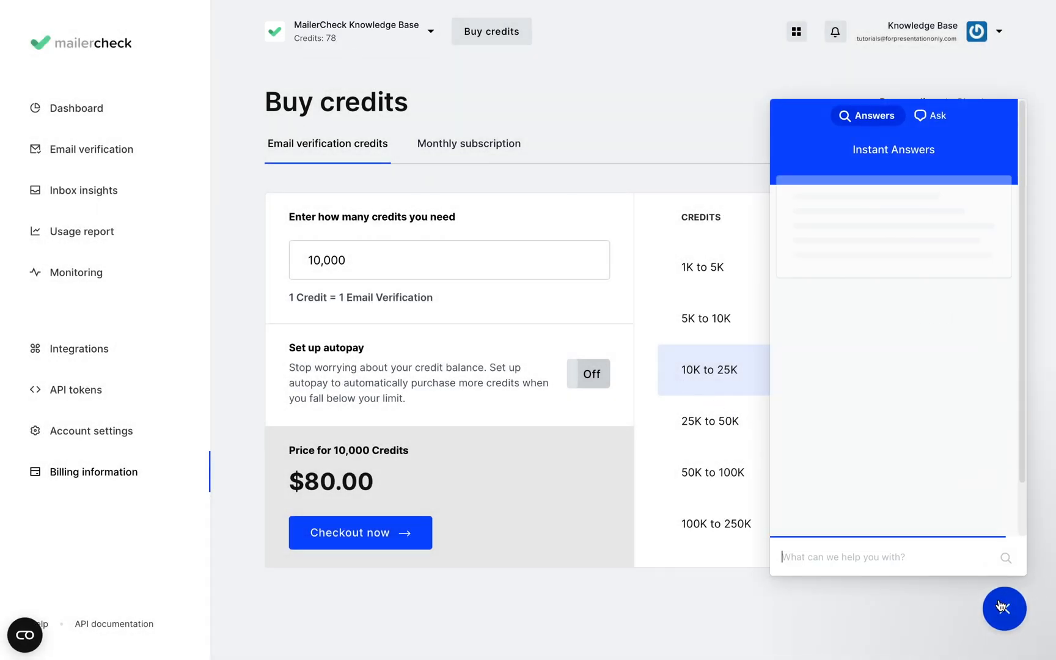
Move from the Answers articles to the Ask tab's subject-and-message form
left_click(1005, 609)
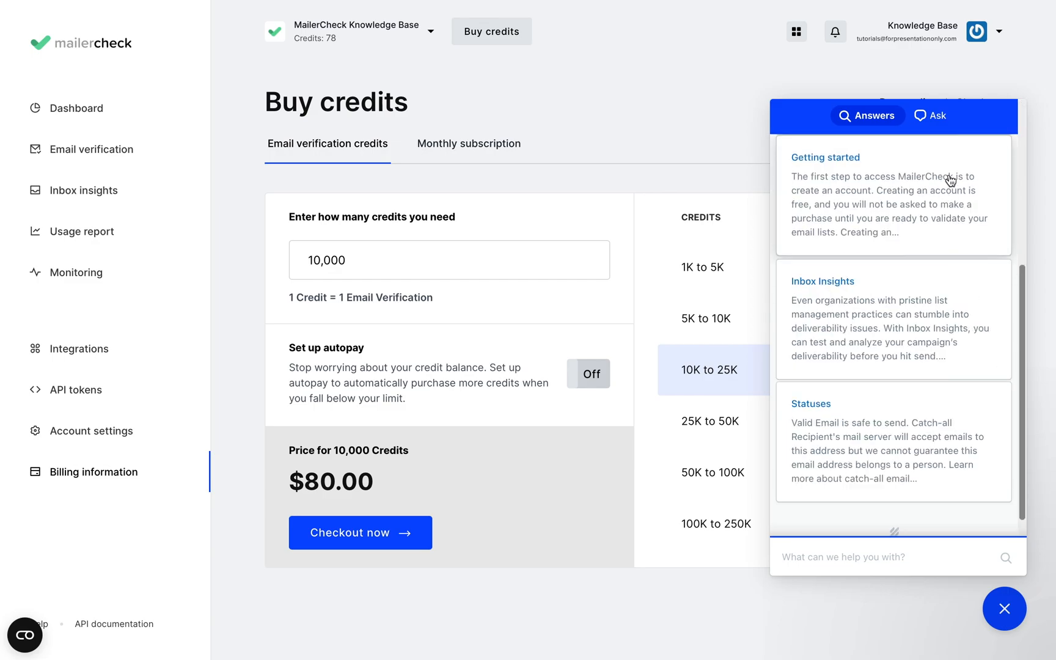
left_click(937, 116)
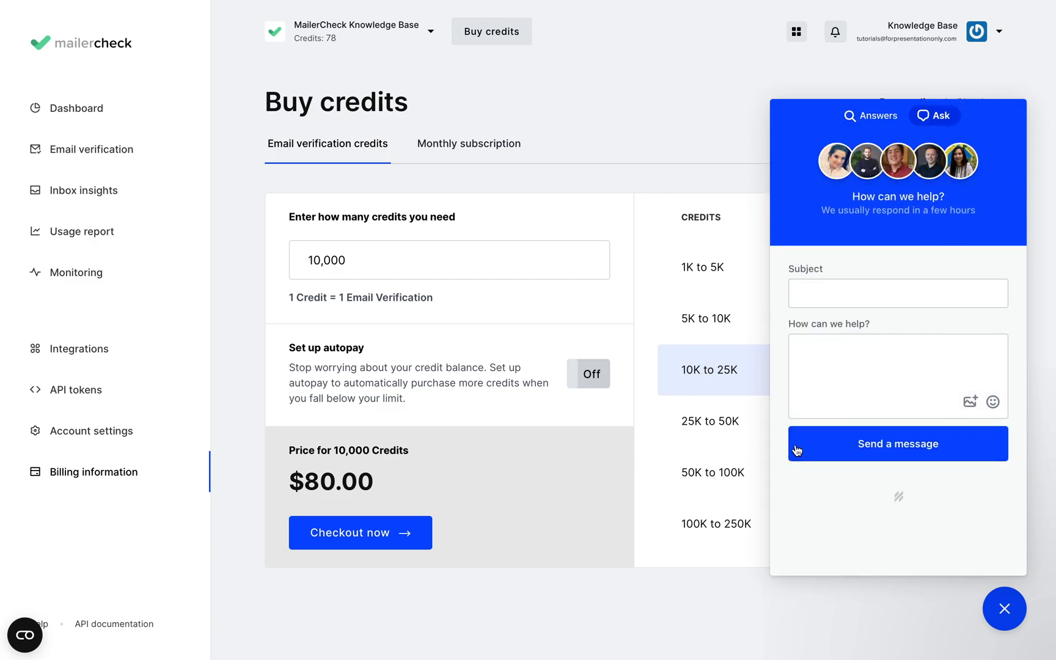